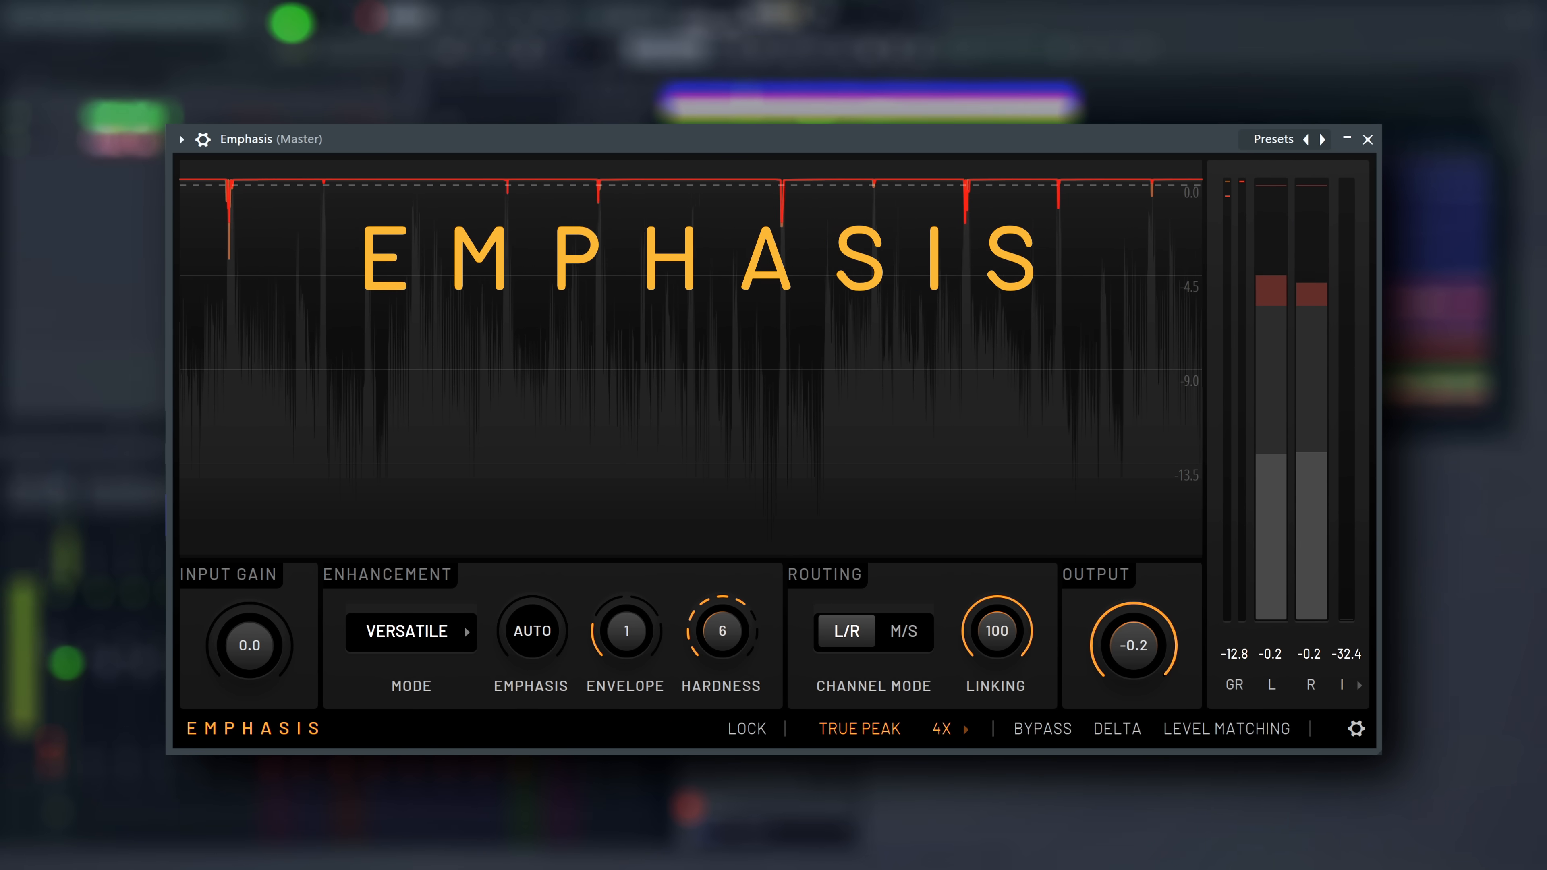
Set the master Emphasis limiter to Loud mode with input gain 7.5 and hardness 8
{"action": "left_click", "coordinate": [1322, 137]}
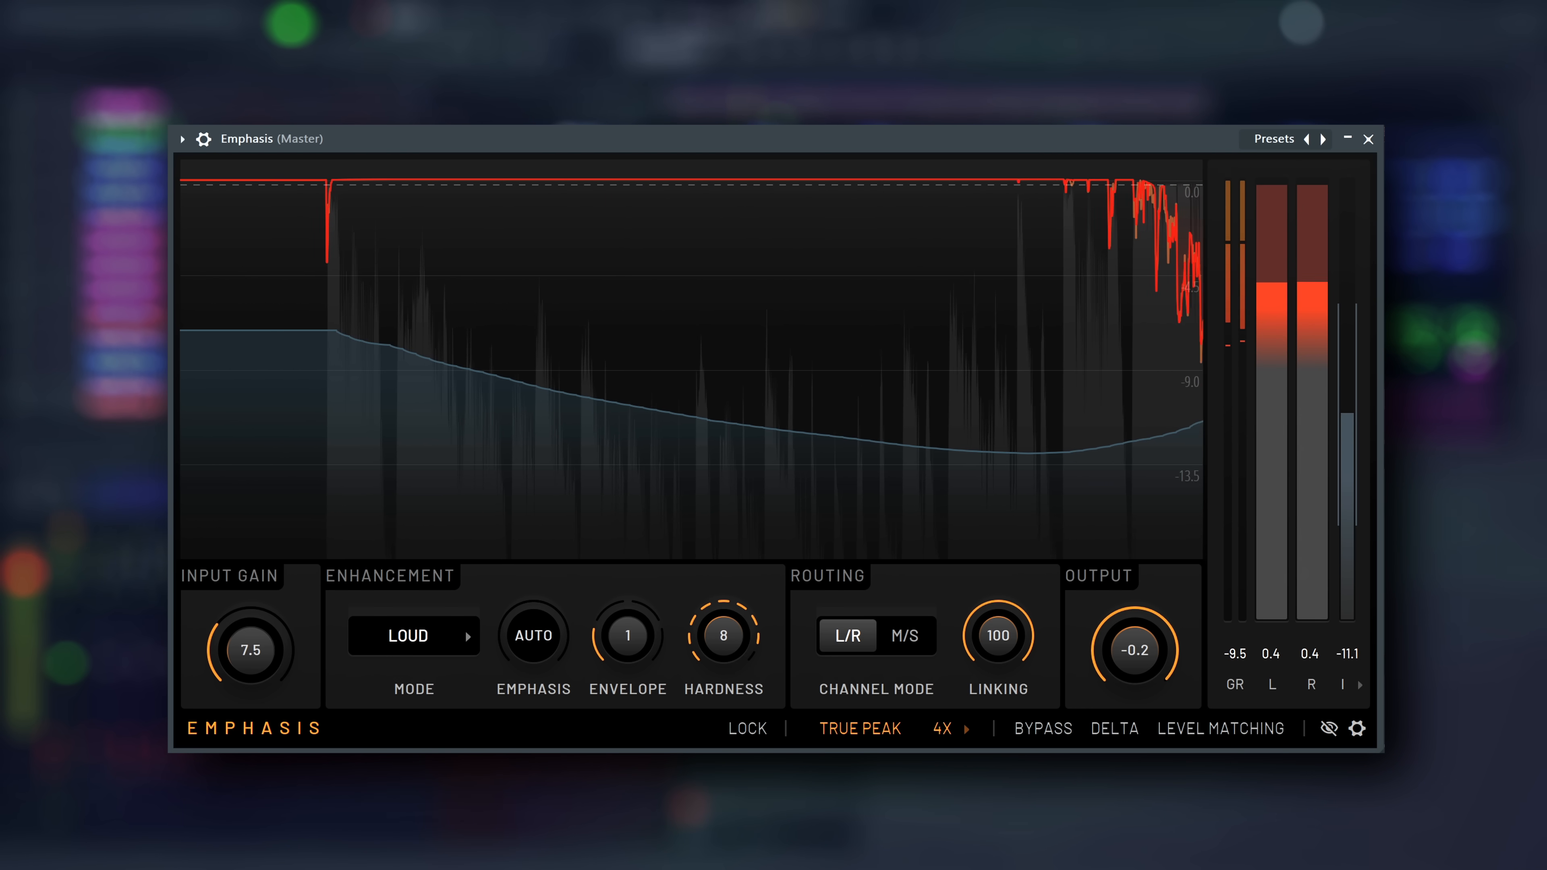
Compare processed and unprocessed music by toggling Bypass repeatedly, ending with limiting on
{"action": "left_click", "coordinate": [1042, 729]}
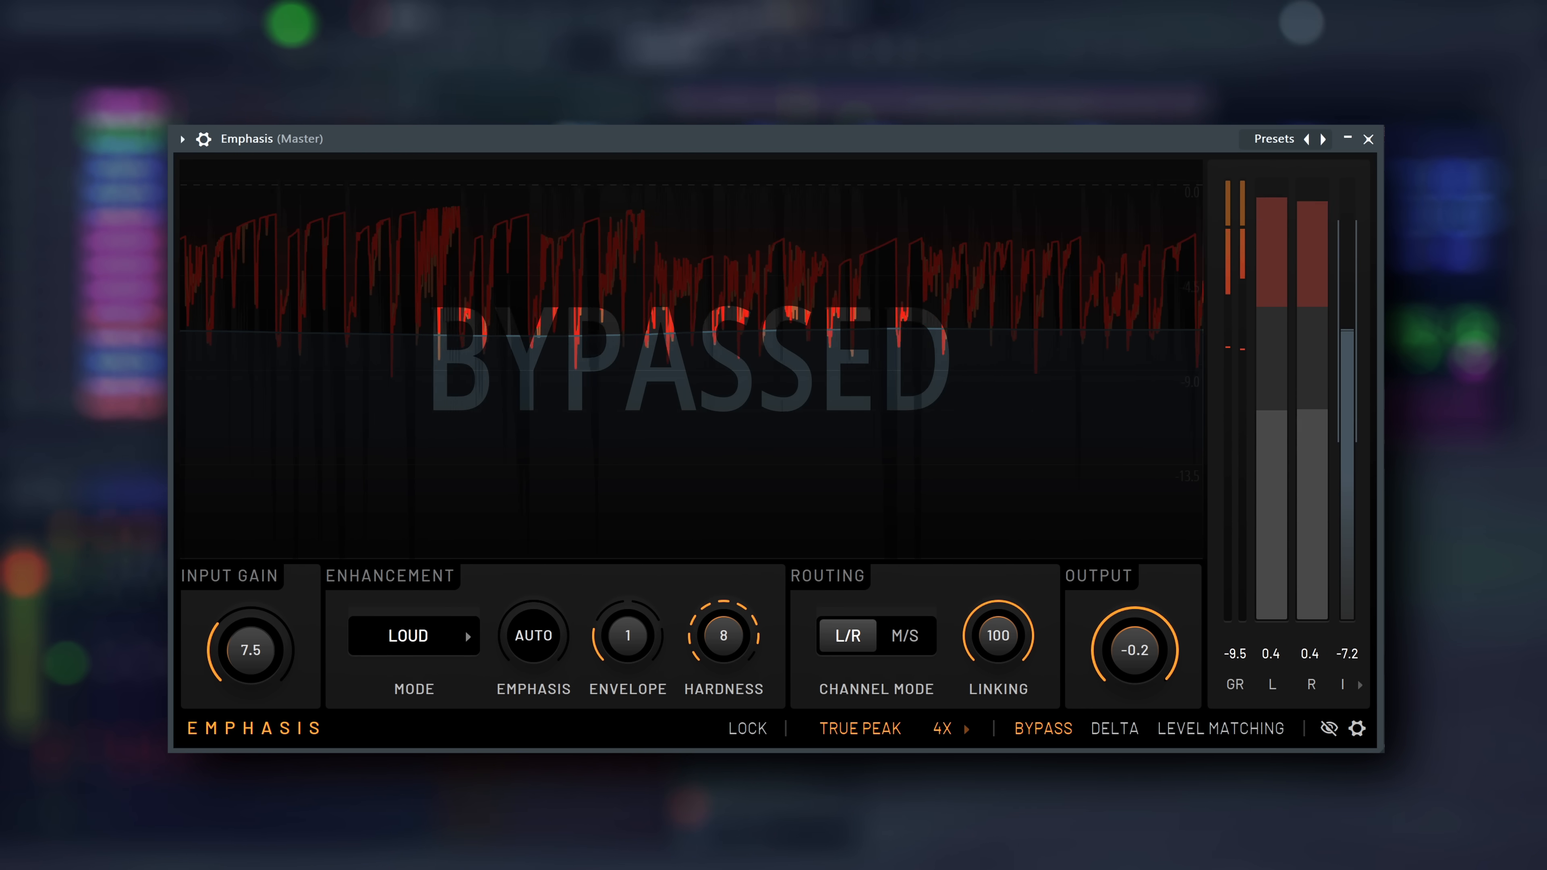
{"action": "left_click", "coordinate": [1042, 728]}
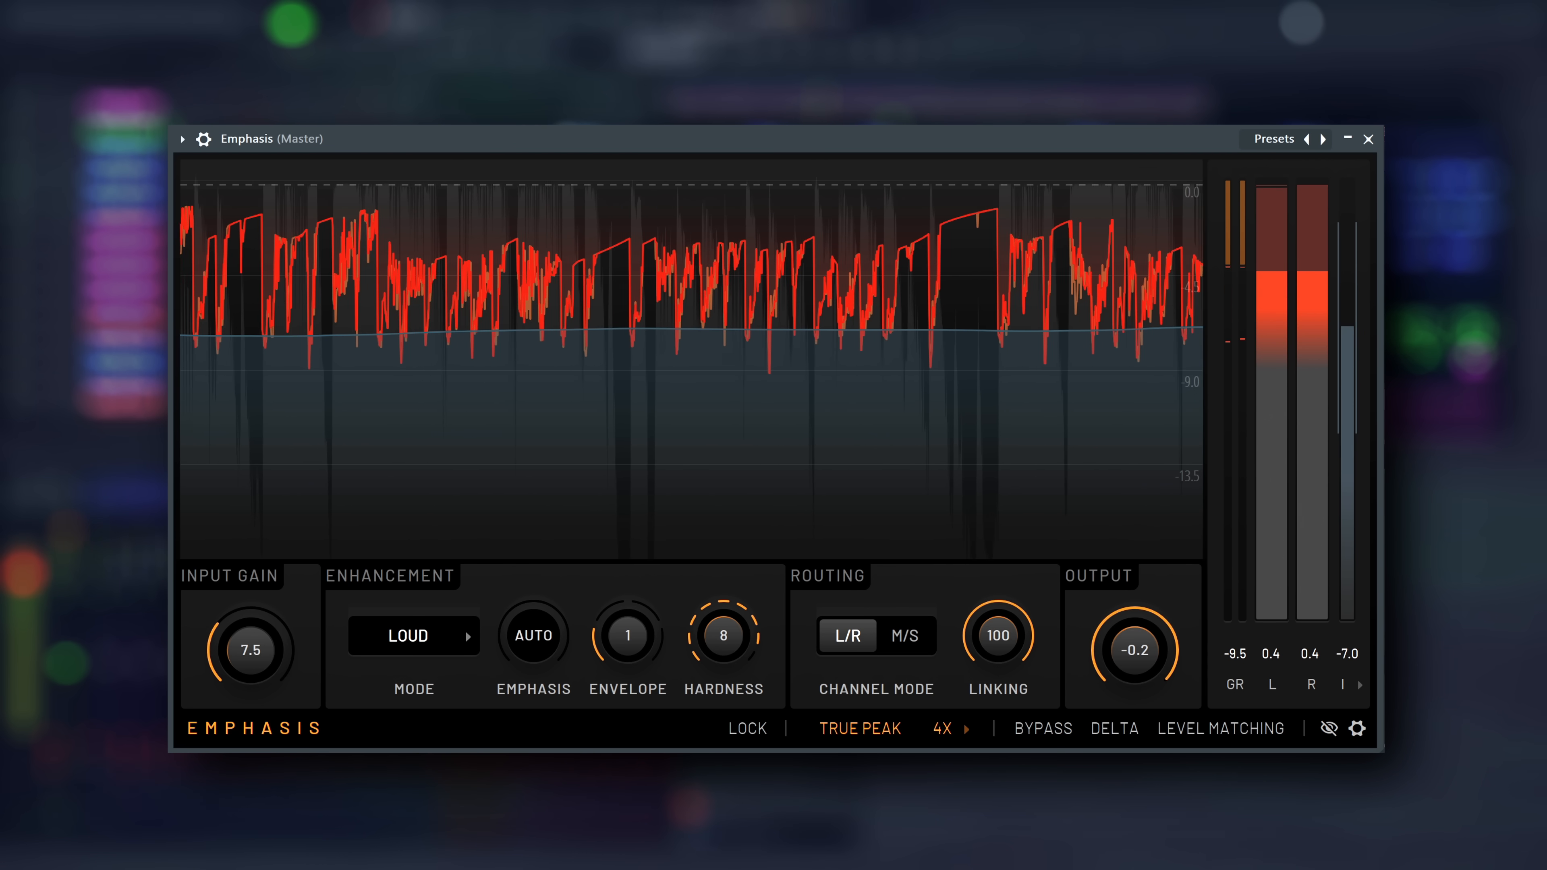
{"action": "left_click", "coordinate": [1041, 728]}
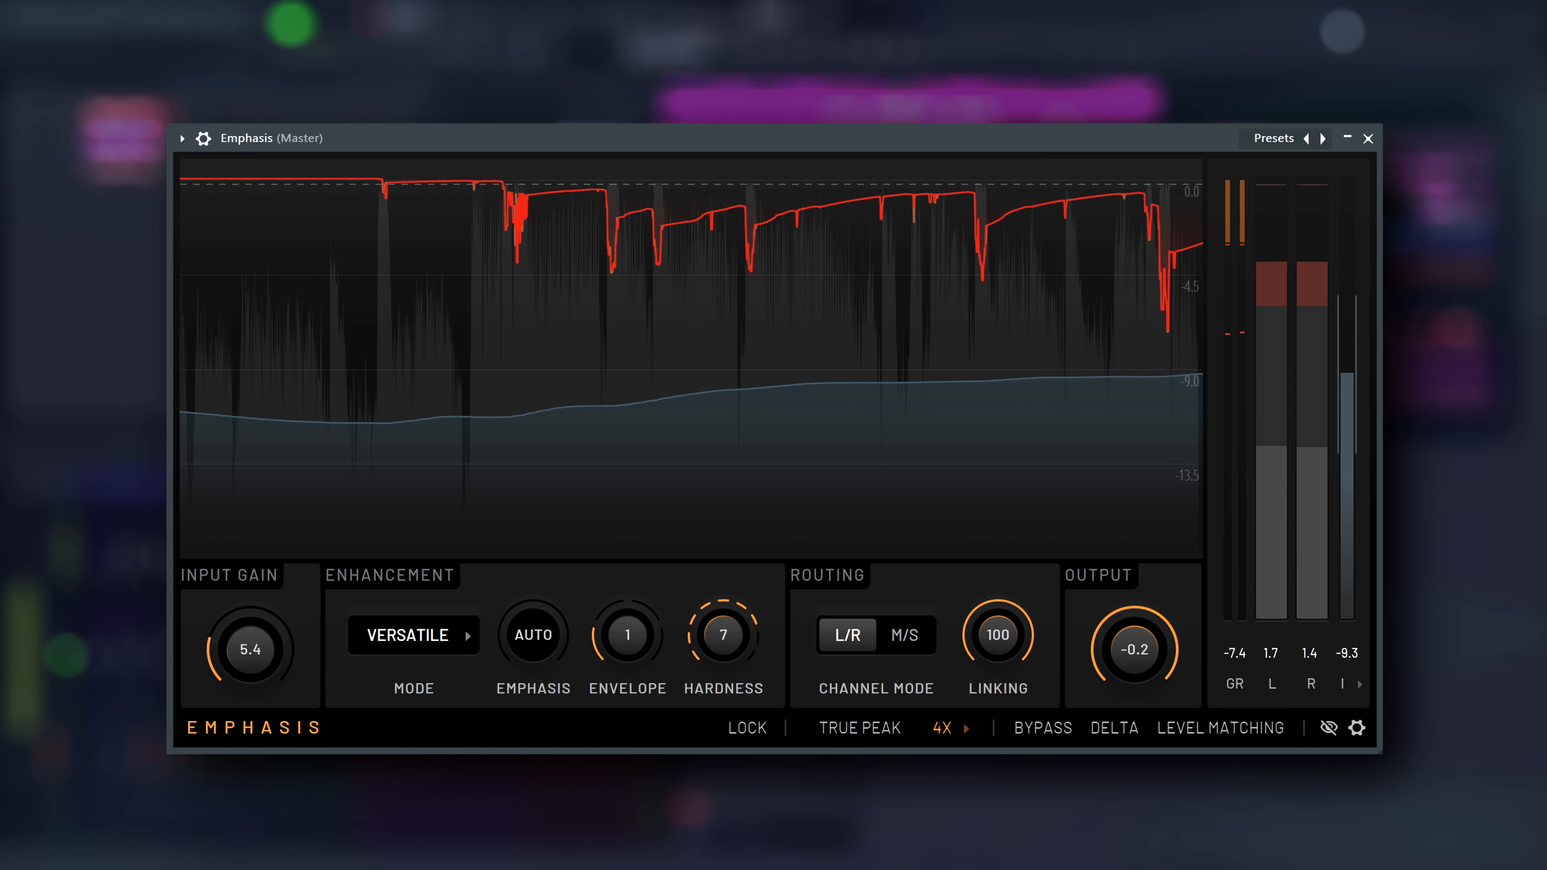
{"action": "left_click", "coordinate": [1041, 729]}
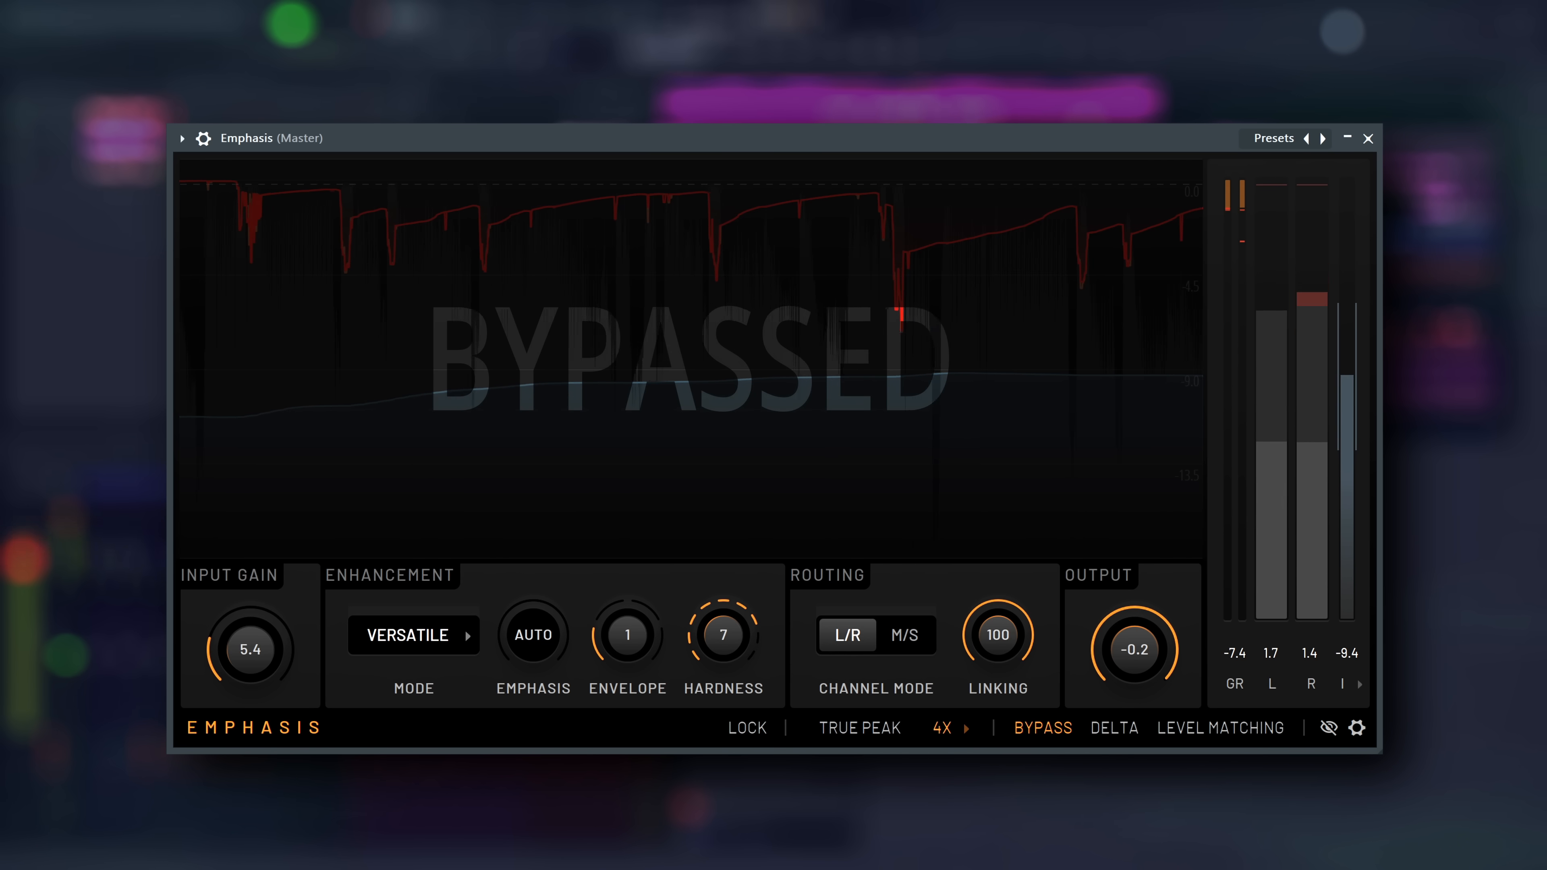
{"action": "left_click", "coordinate": [1042, 729]}
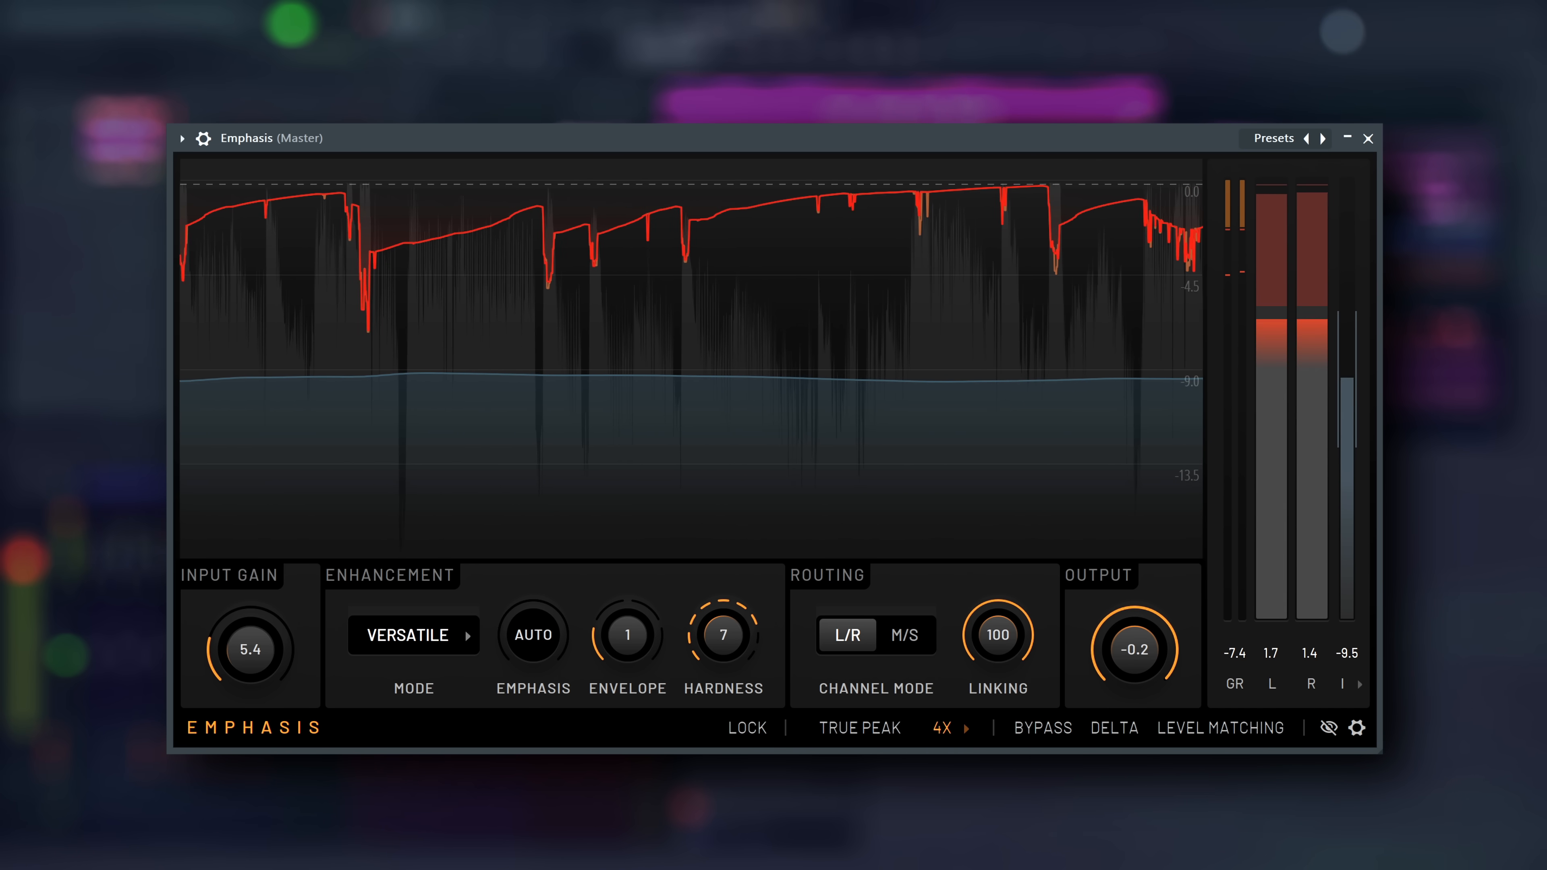
{"action": "left_click", "coordinate": [1042, 728]}
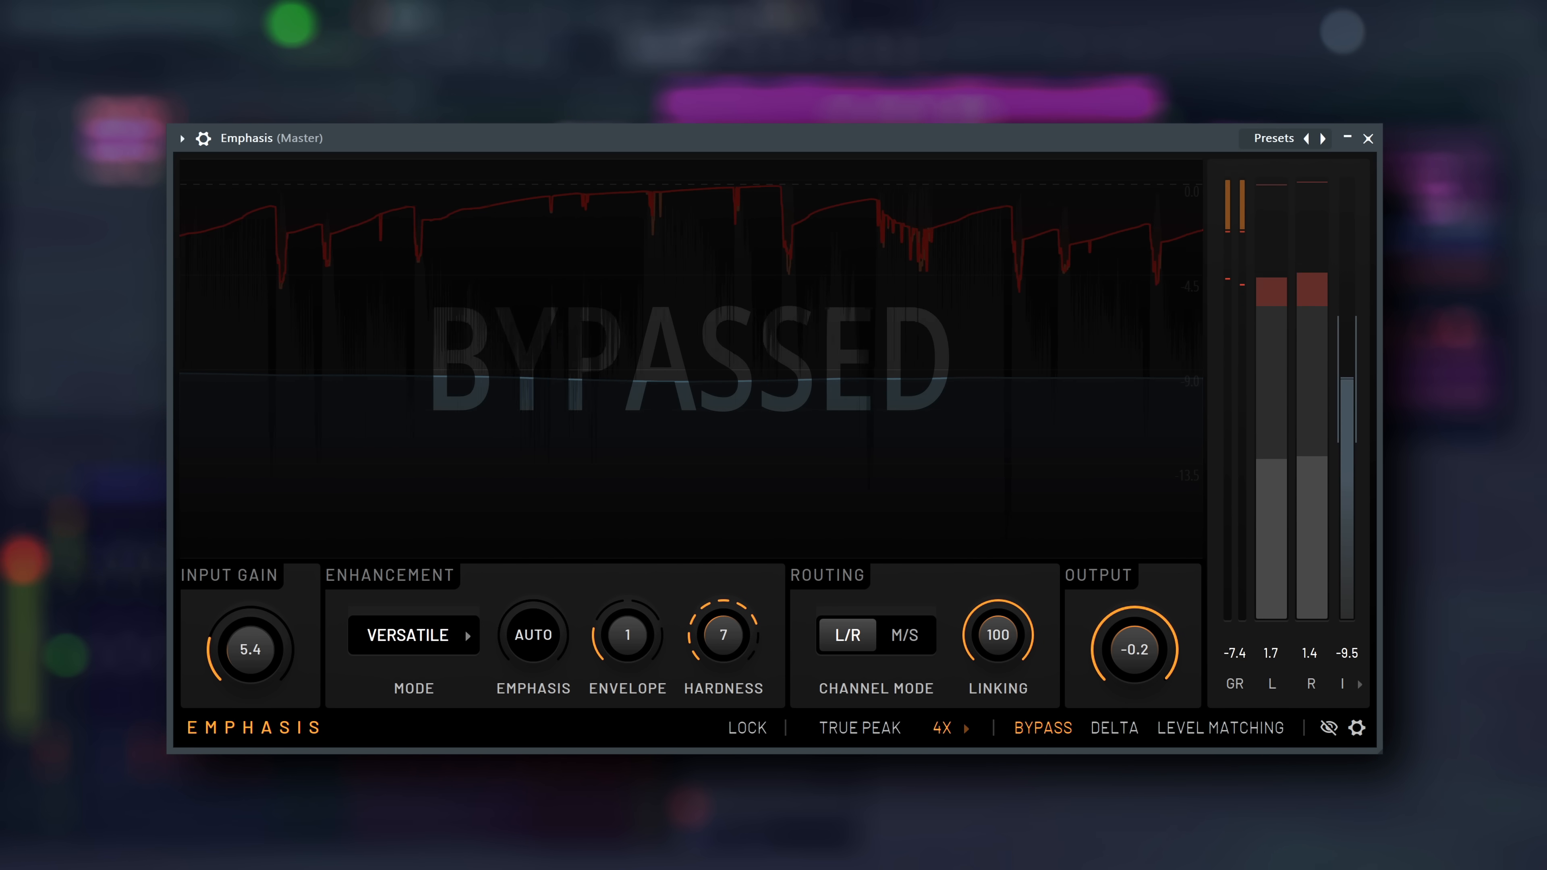
{"action": "left_click", "coordinate": [1043, 728]}
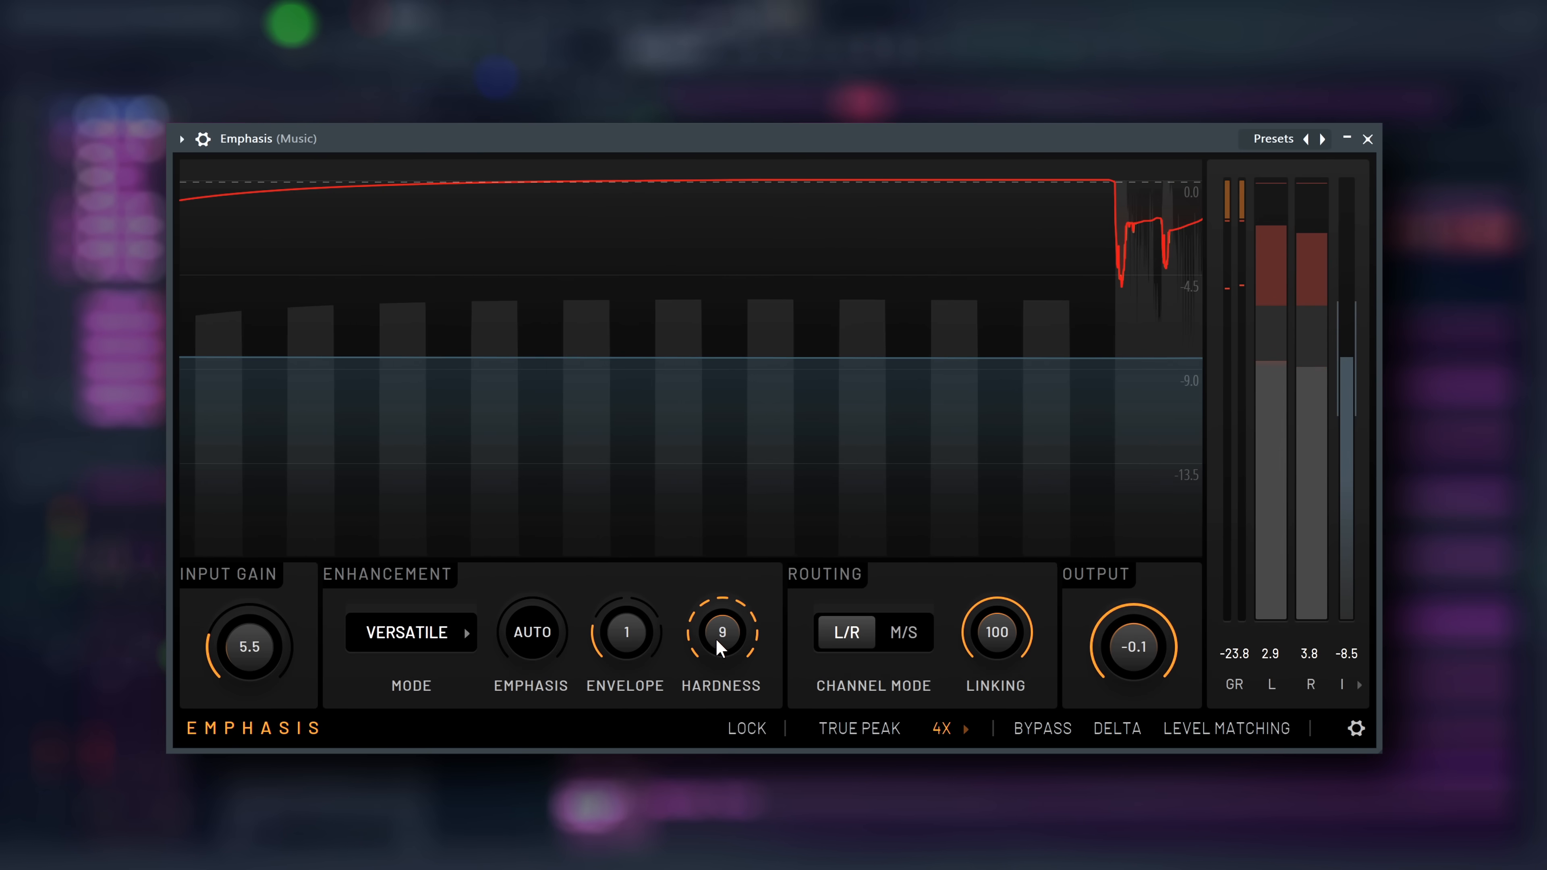
{"action": "left_click", "coordinate": [941, 729]}
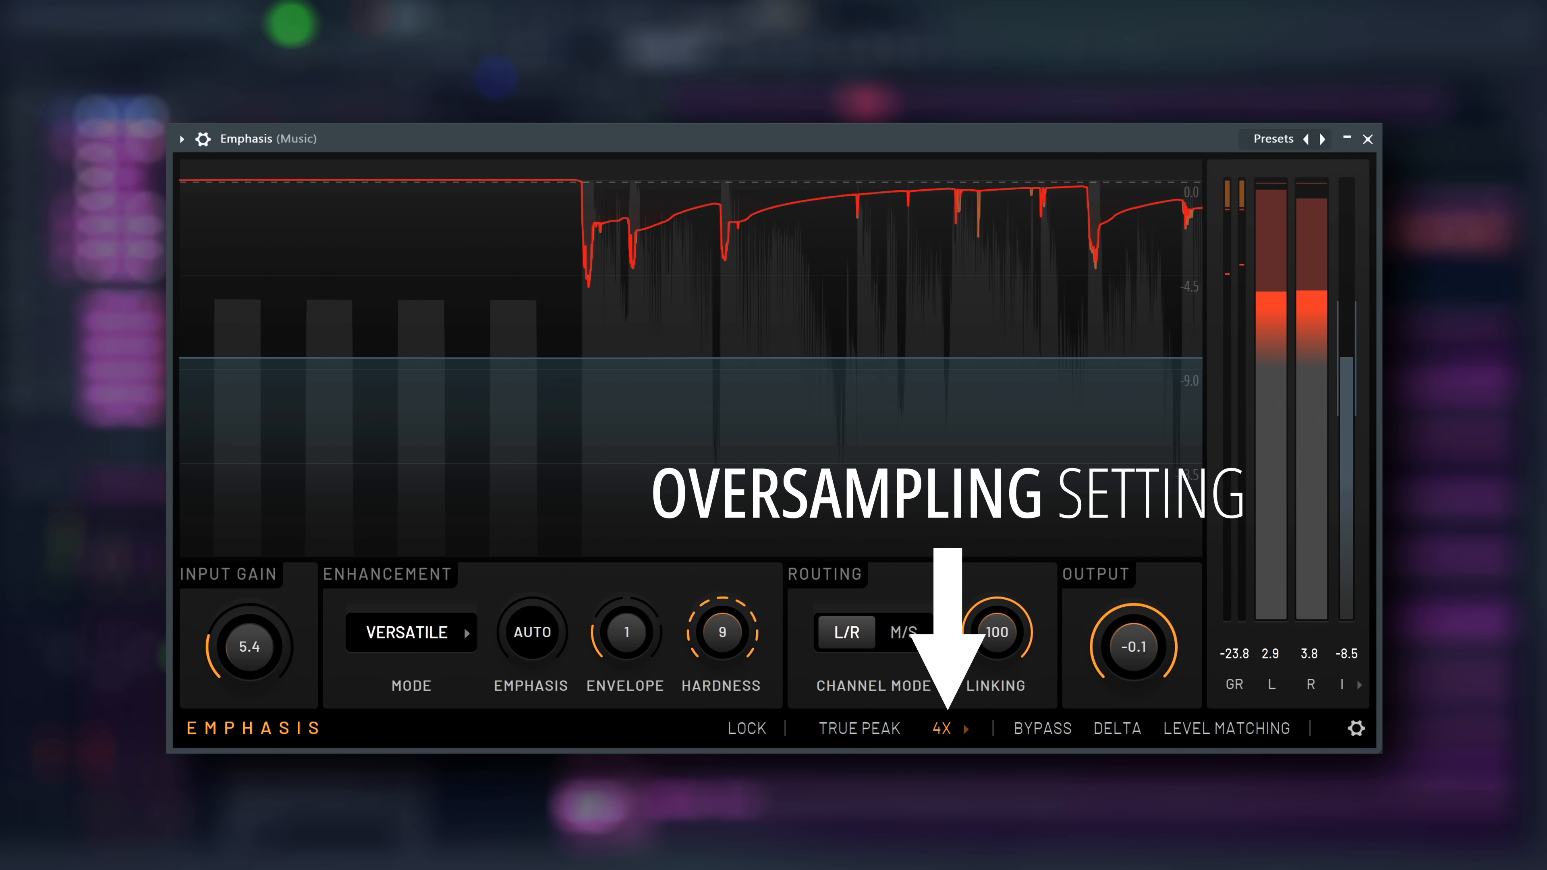
{"action": "left_click", "coordinate": [937, 728]}
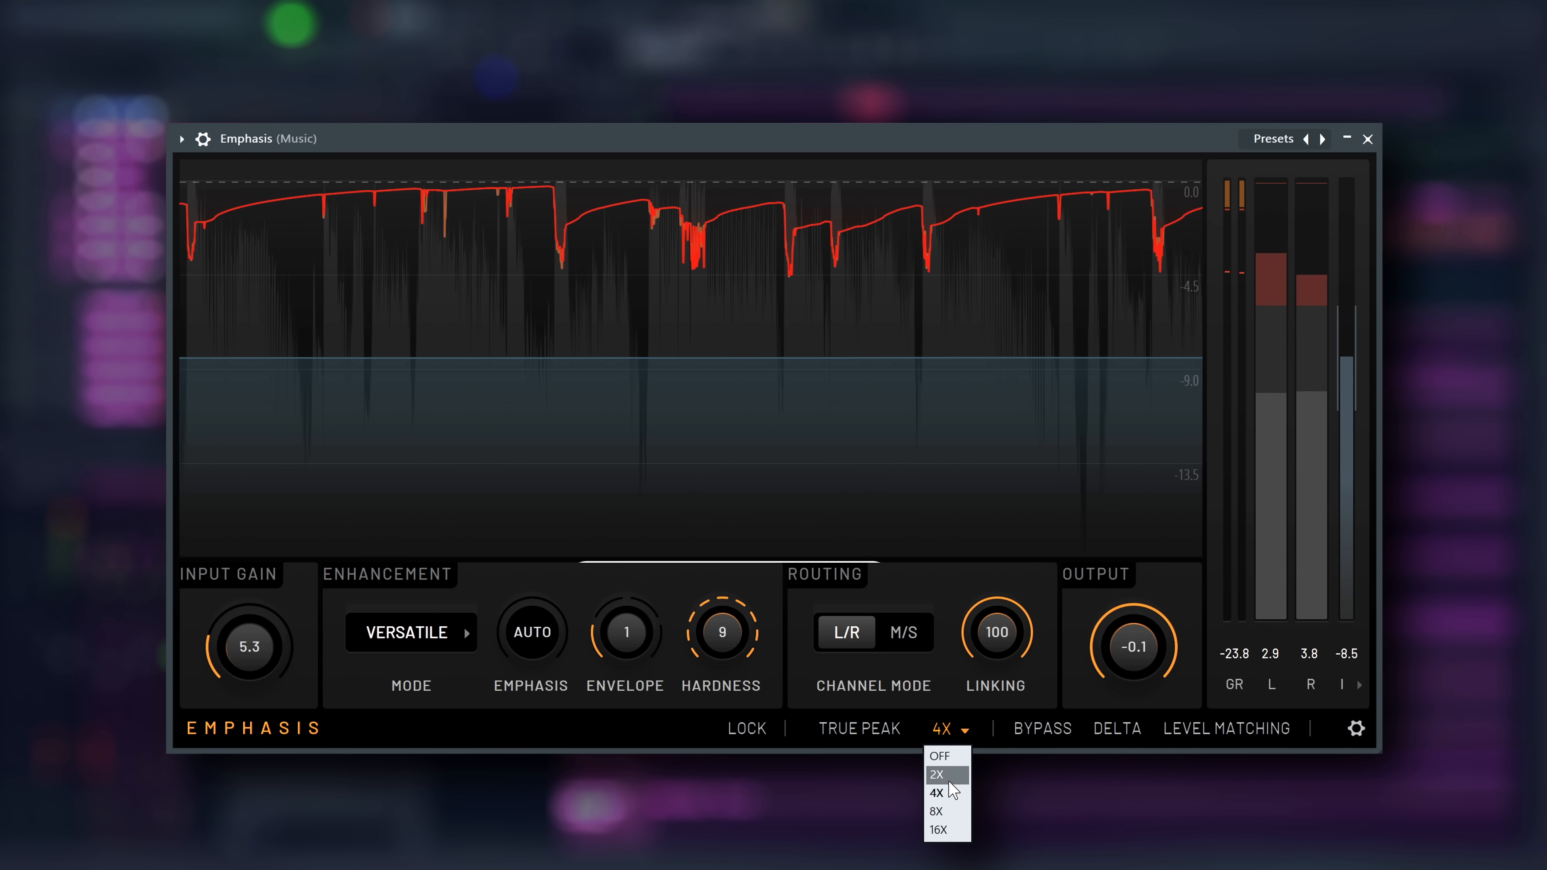
{"action": "left_click", "coordinate": [935, 793]}
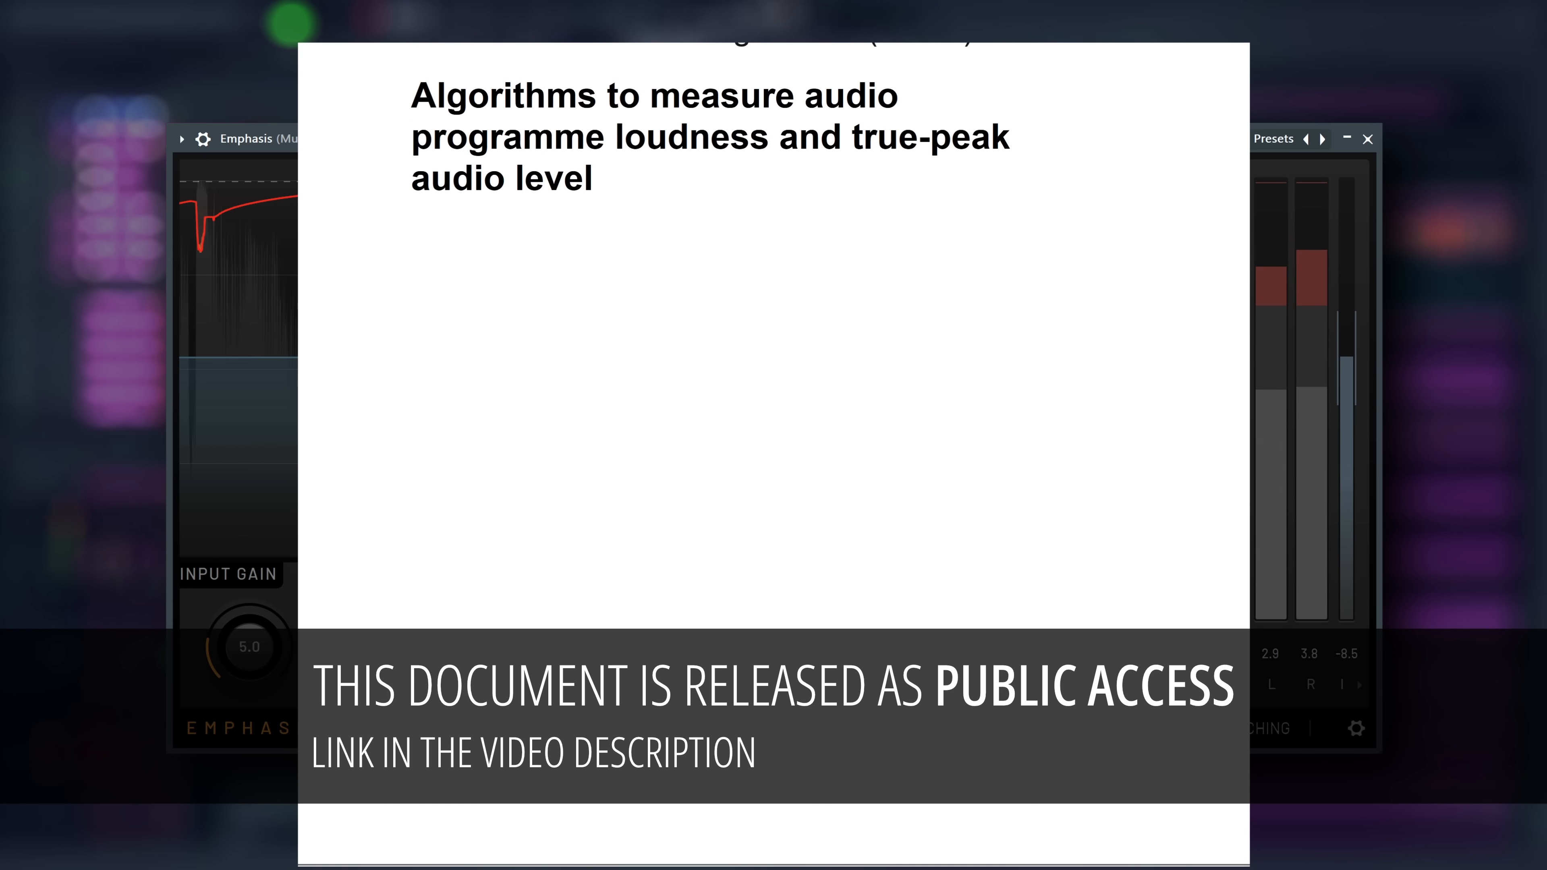
{"action": "scroll", "scroll_direction": "down", "scroll_amount": 3}
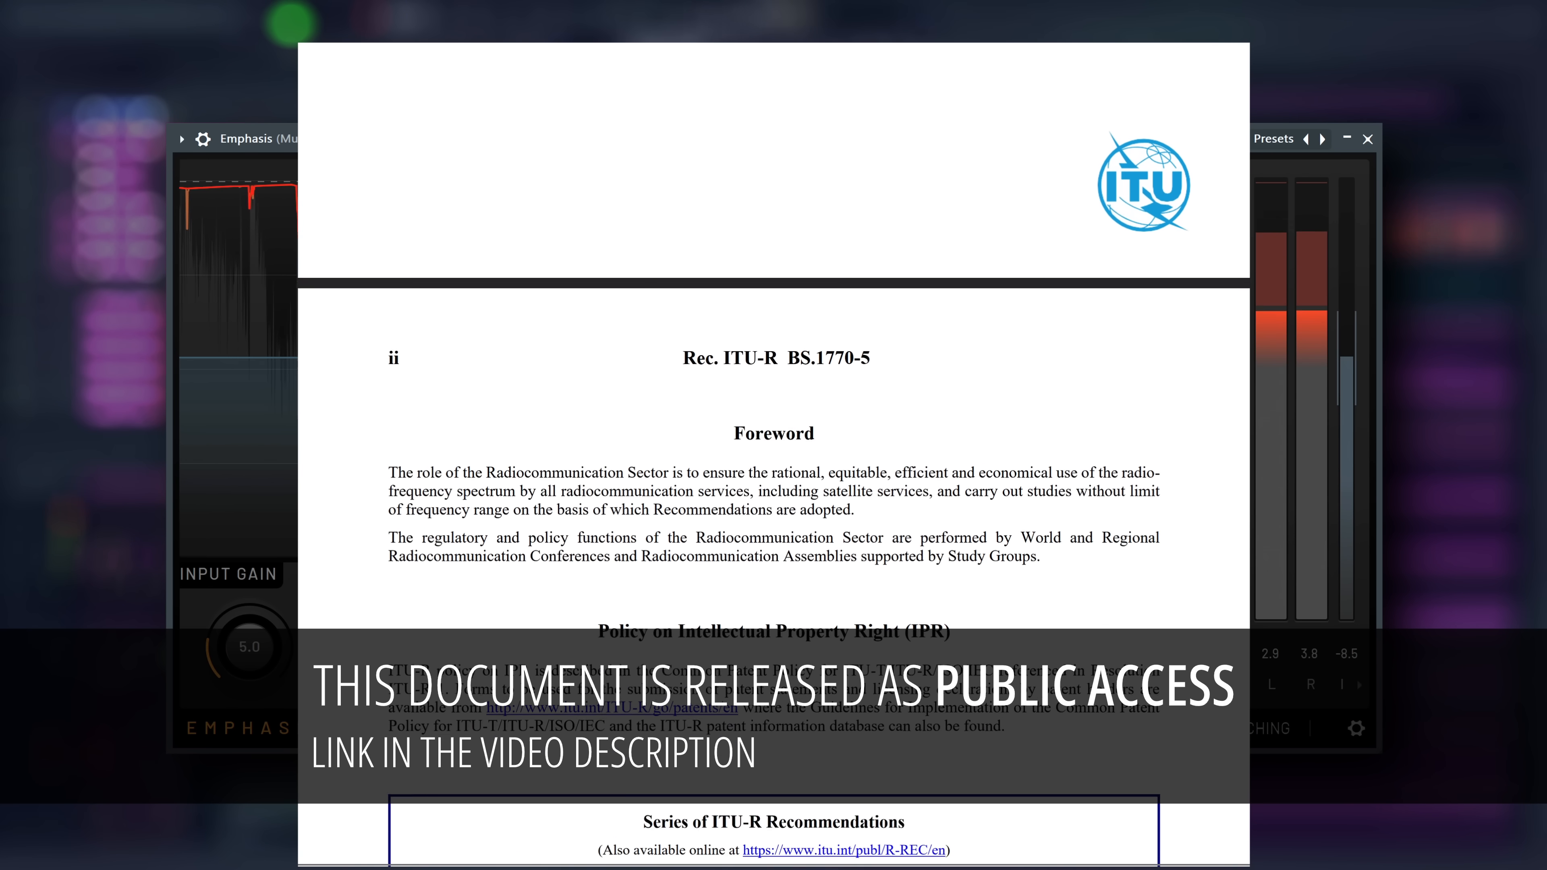
{"action": "scroll", "scroll_direction": "down", "scroll_amount": 3}
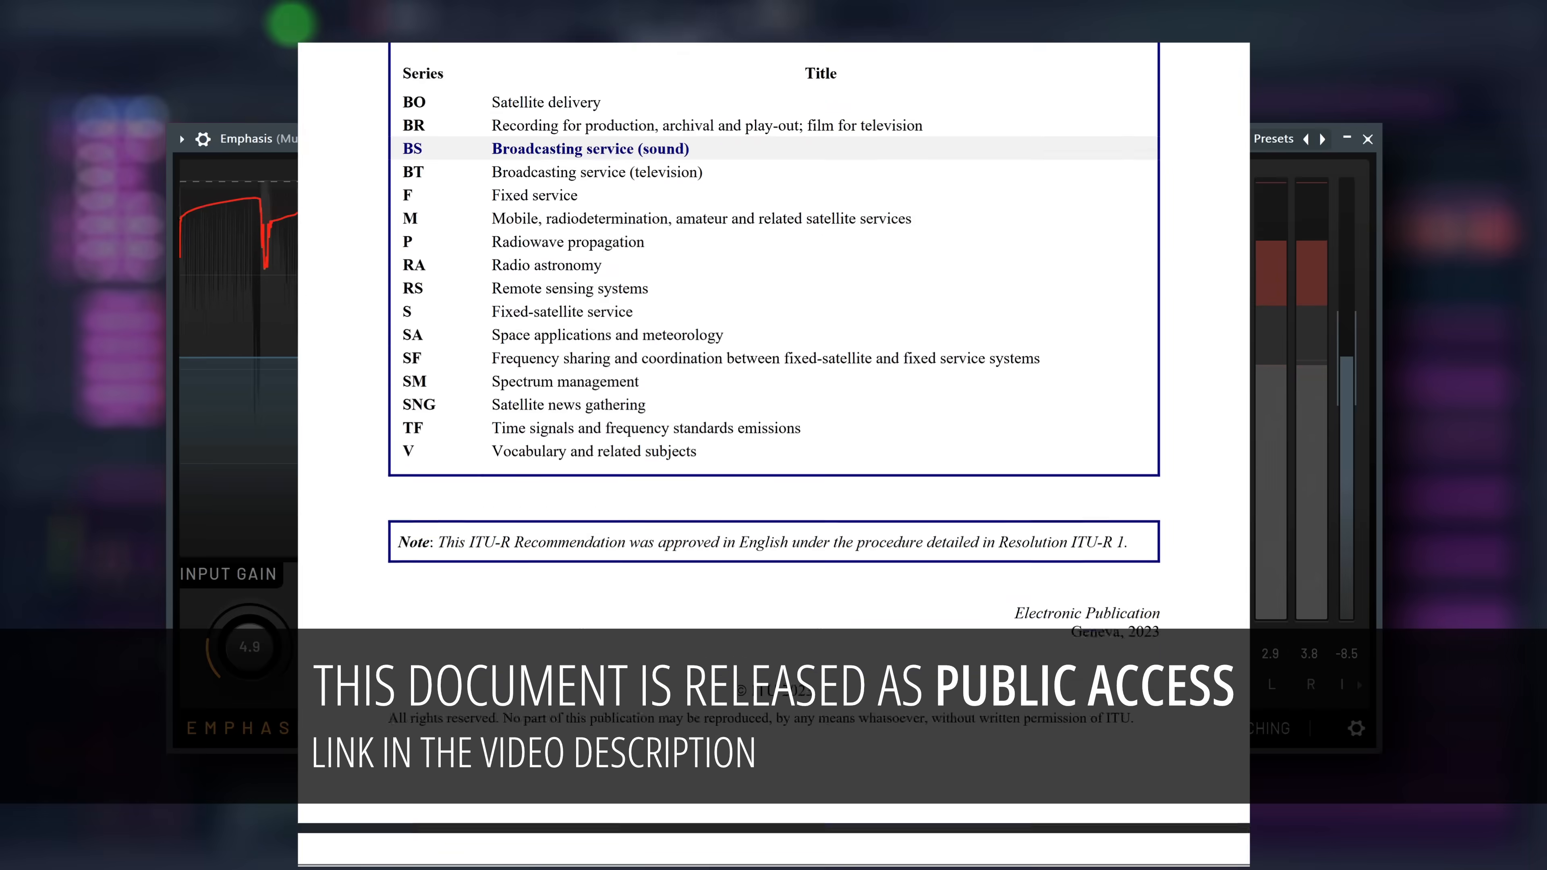
{"action": "scroll", "scroll_direction": "down", "scroll_amount": 3}
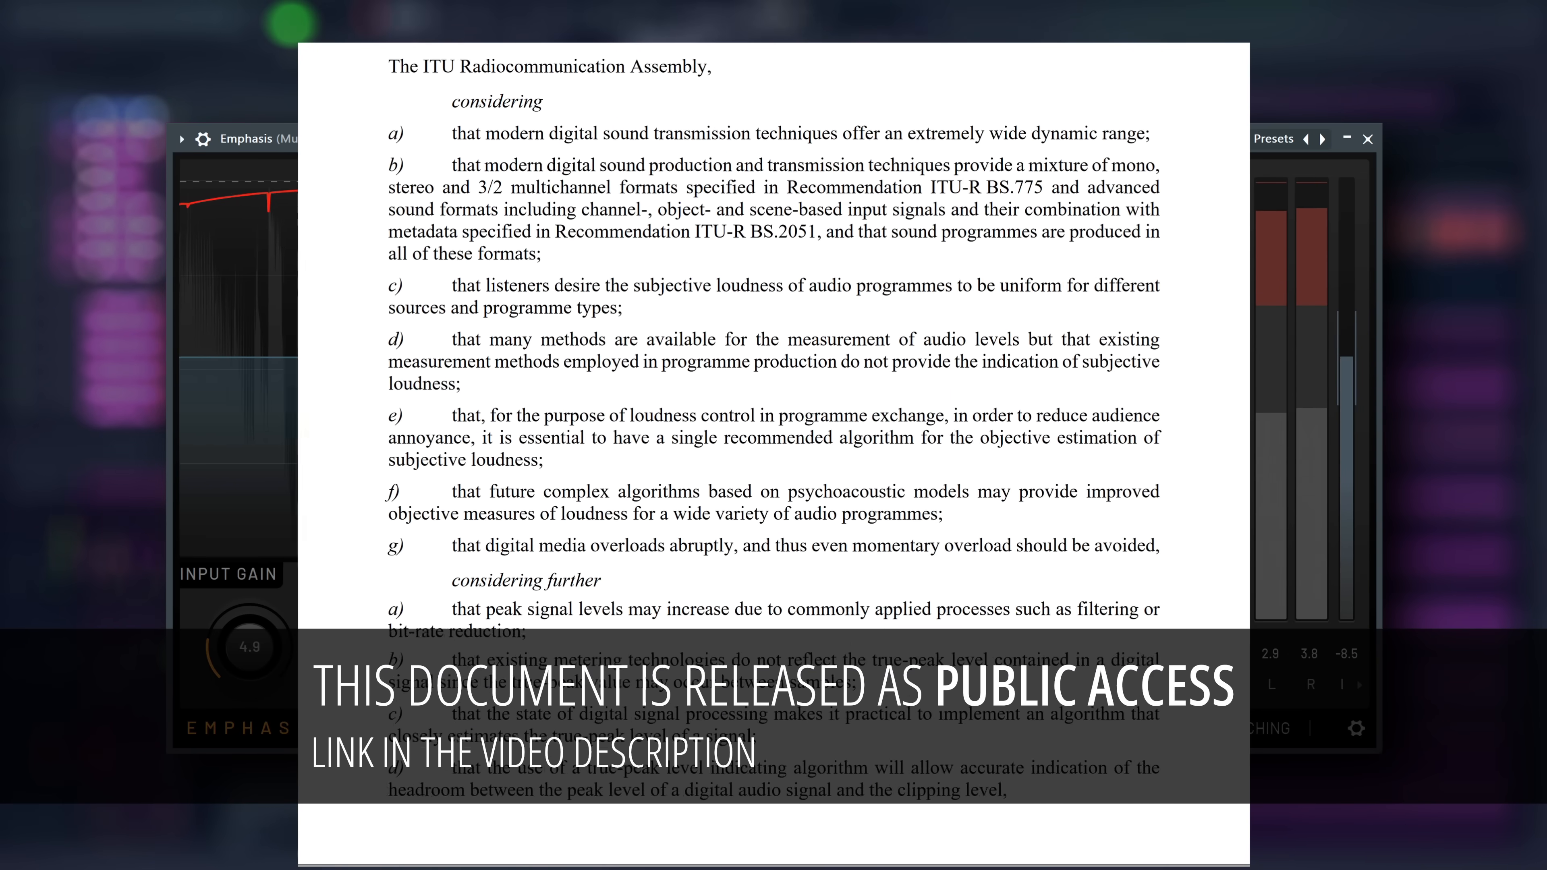
{"action": "scroll", "scroll_direction": "down", "scroll_amount": 3}
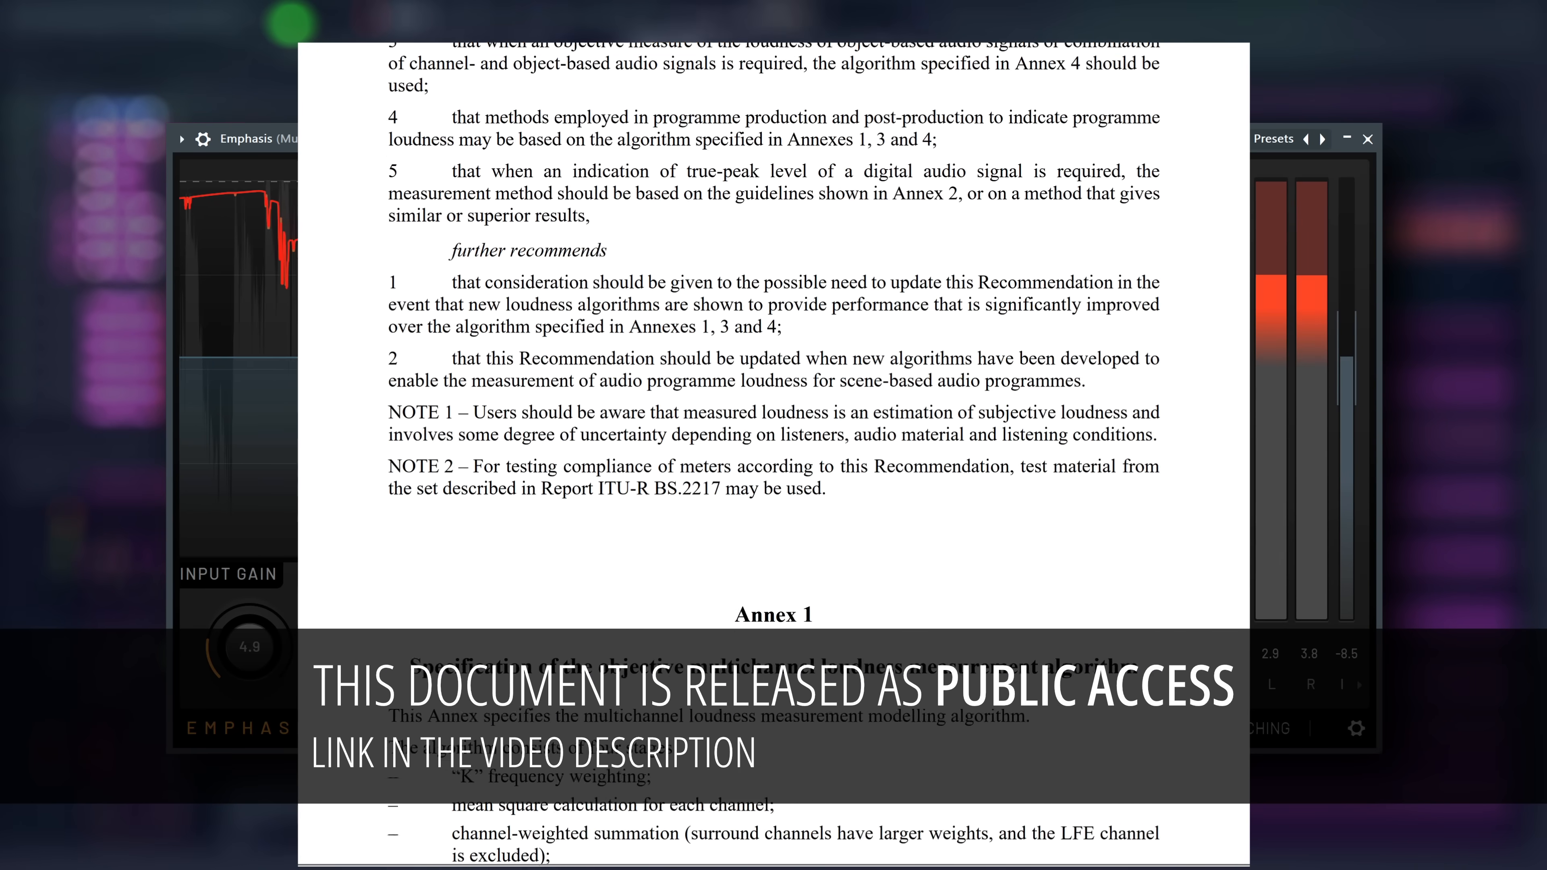
{"action": "scroll", "scroll_direction": "down", "scroll_amount": 3}
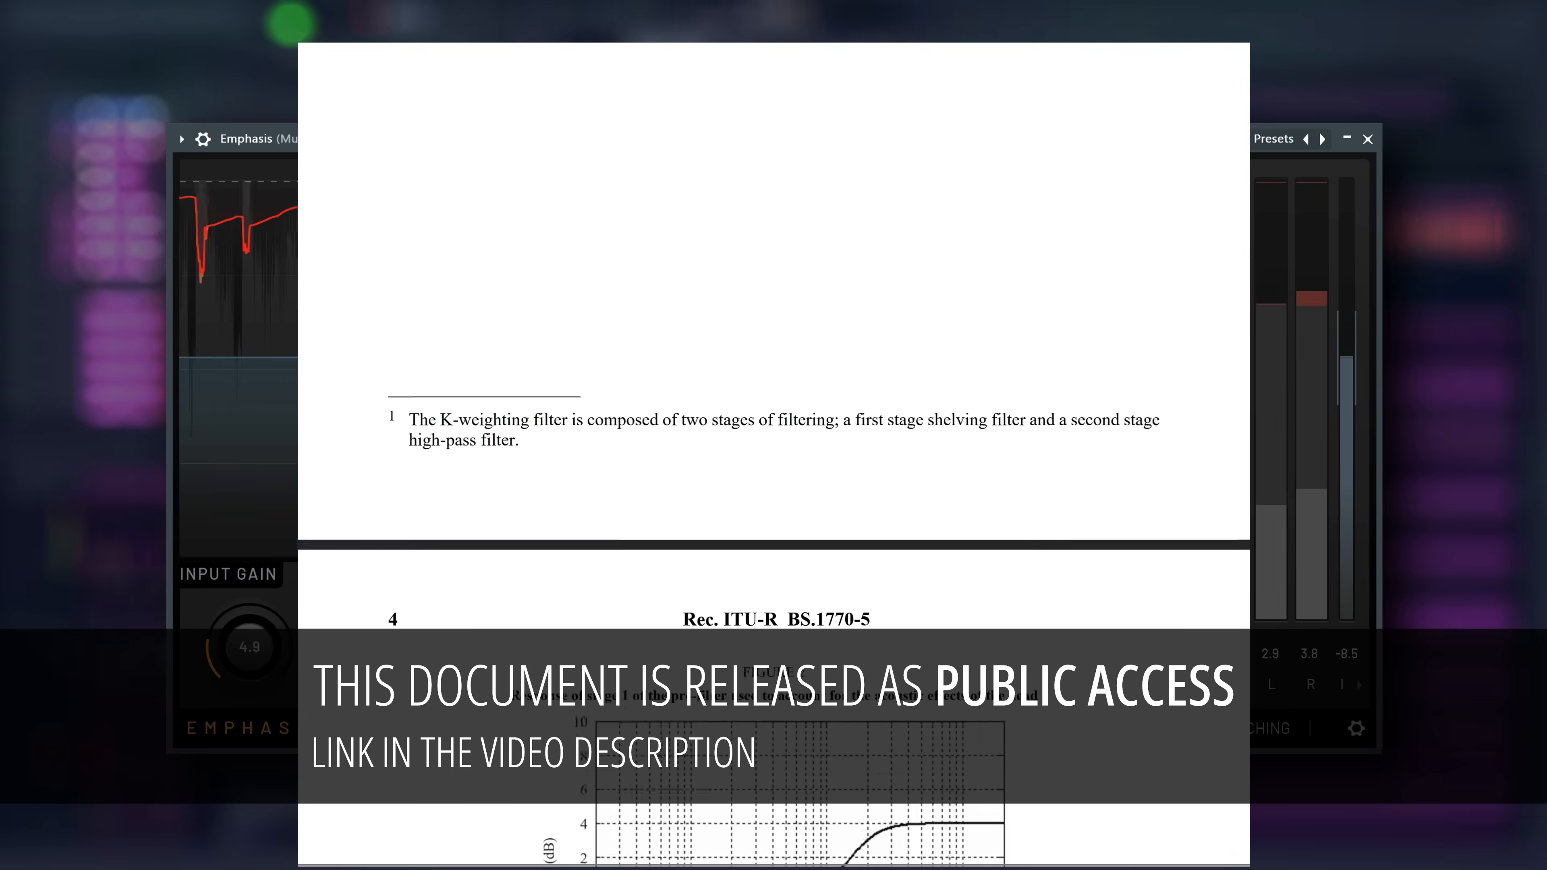
{"action": "scroll", "scroll_direction": "down", "scroll_amount": 3}
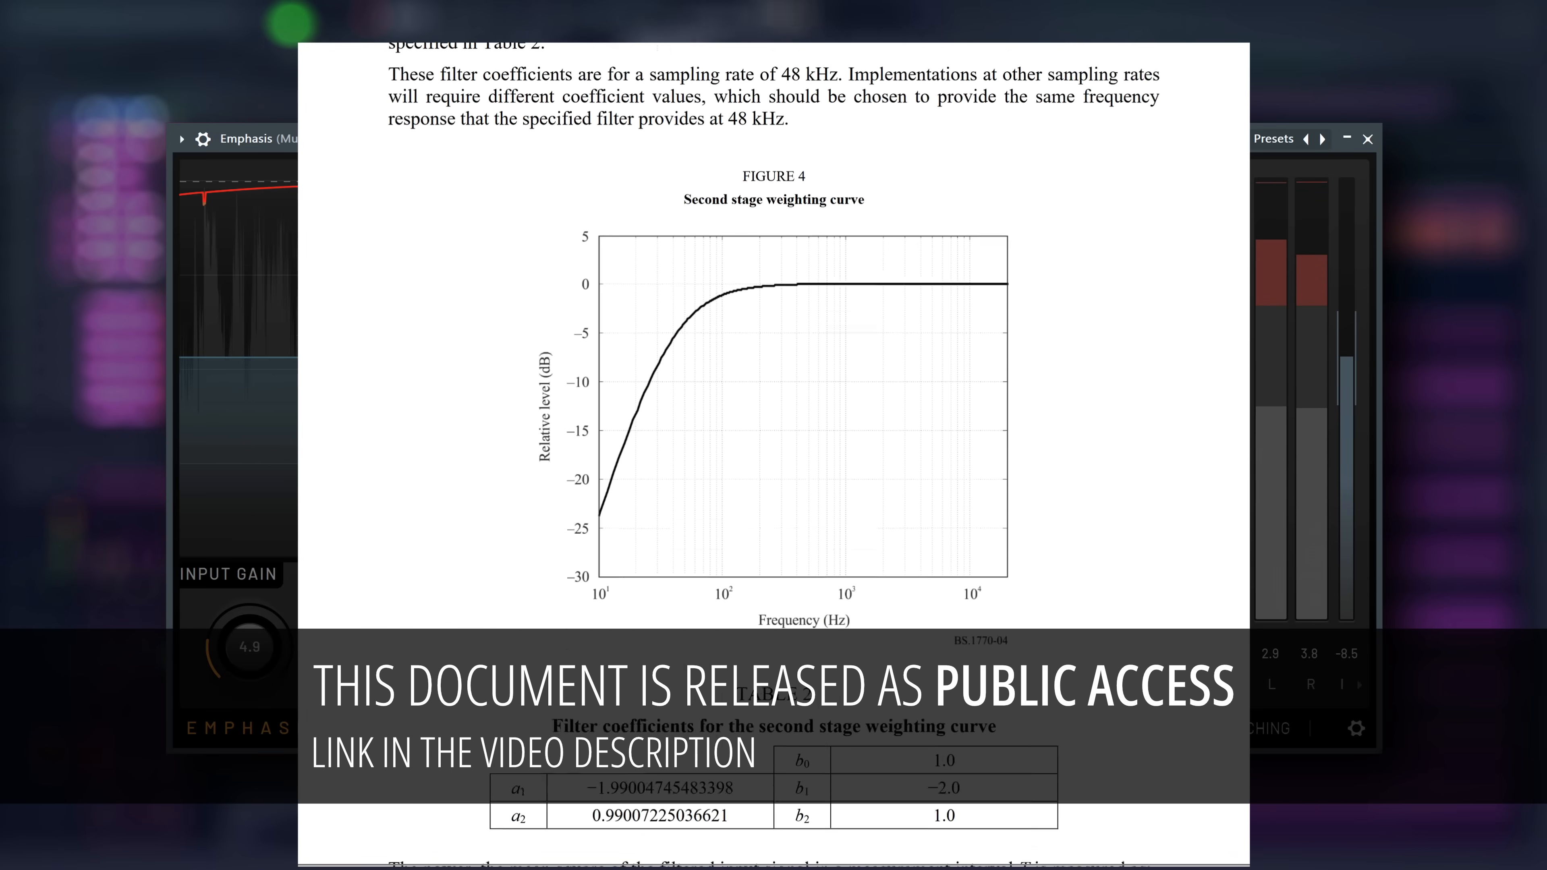
{"action": "scroll", "scroll_direction": "down", "scroll_amount": 3}
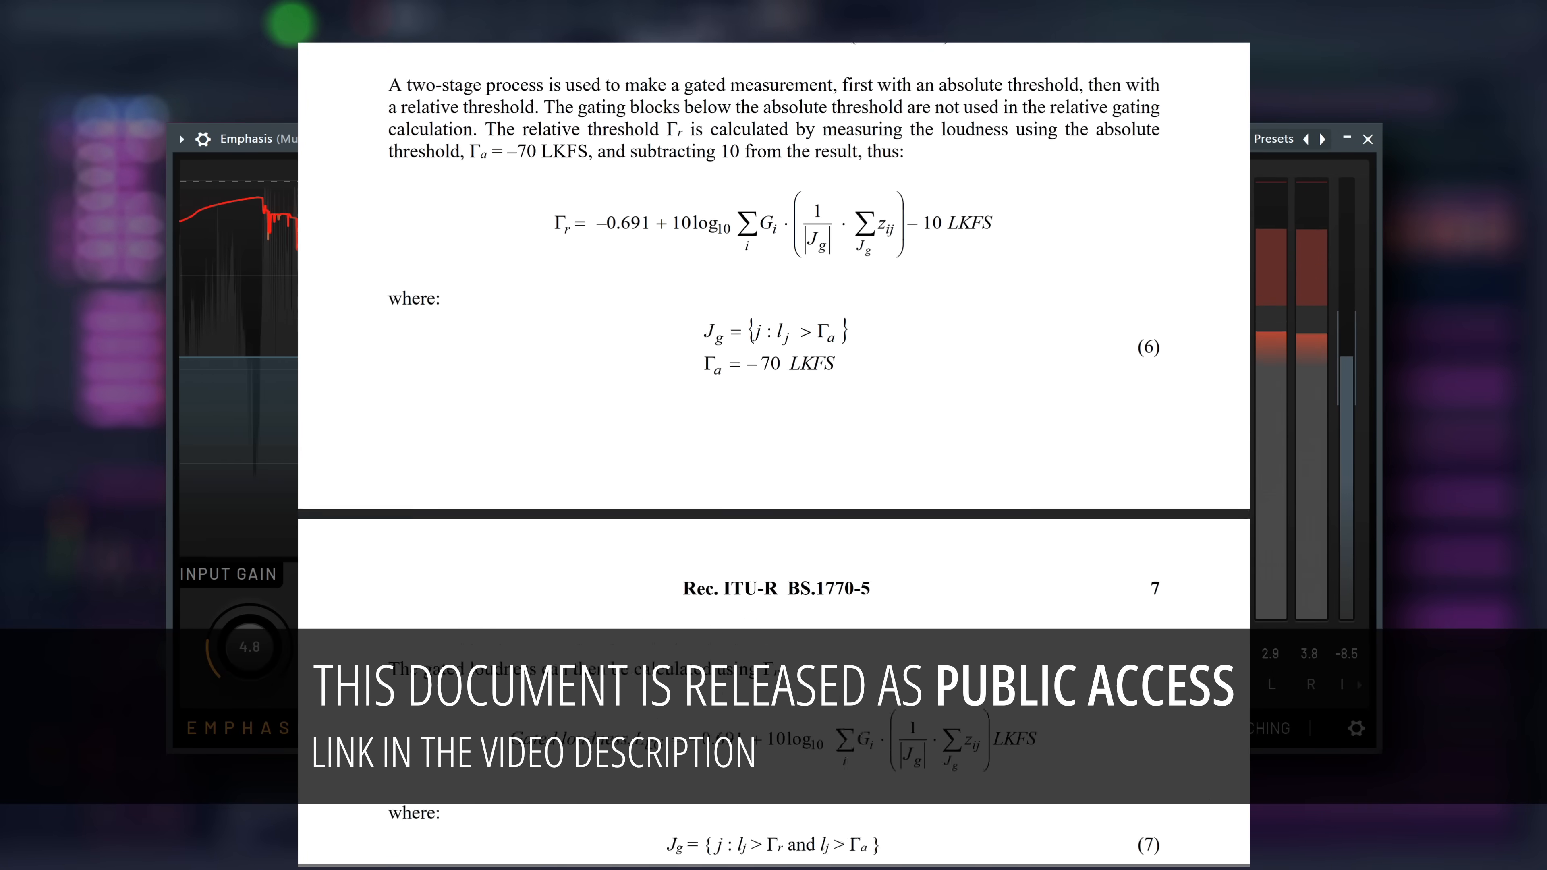
{"action": "scroll", "scroll_direction": "up", "scroll_amount": 3}
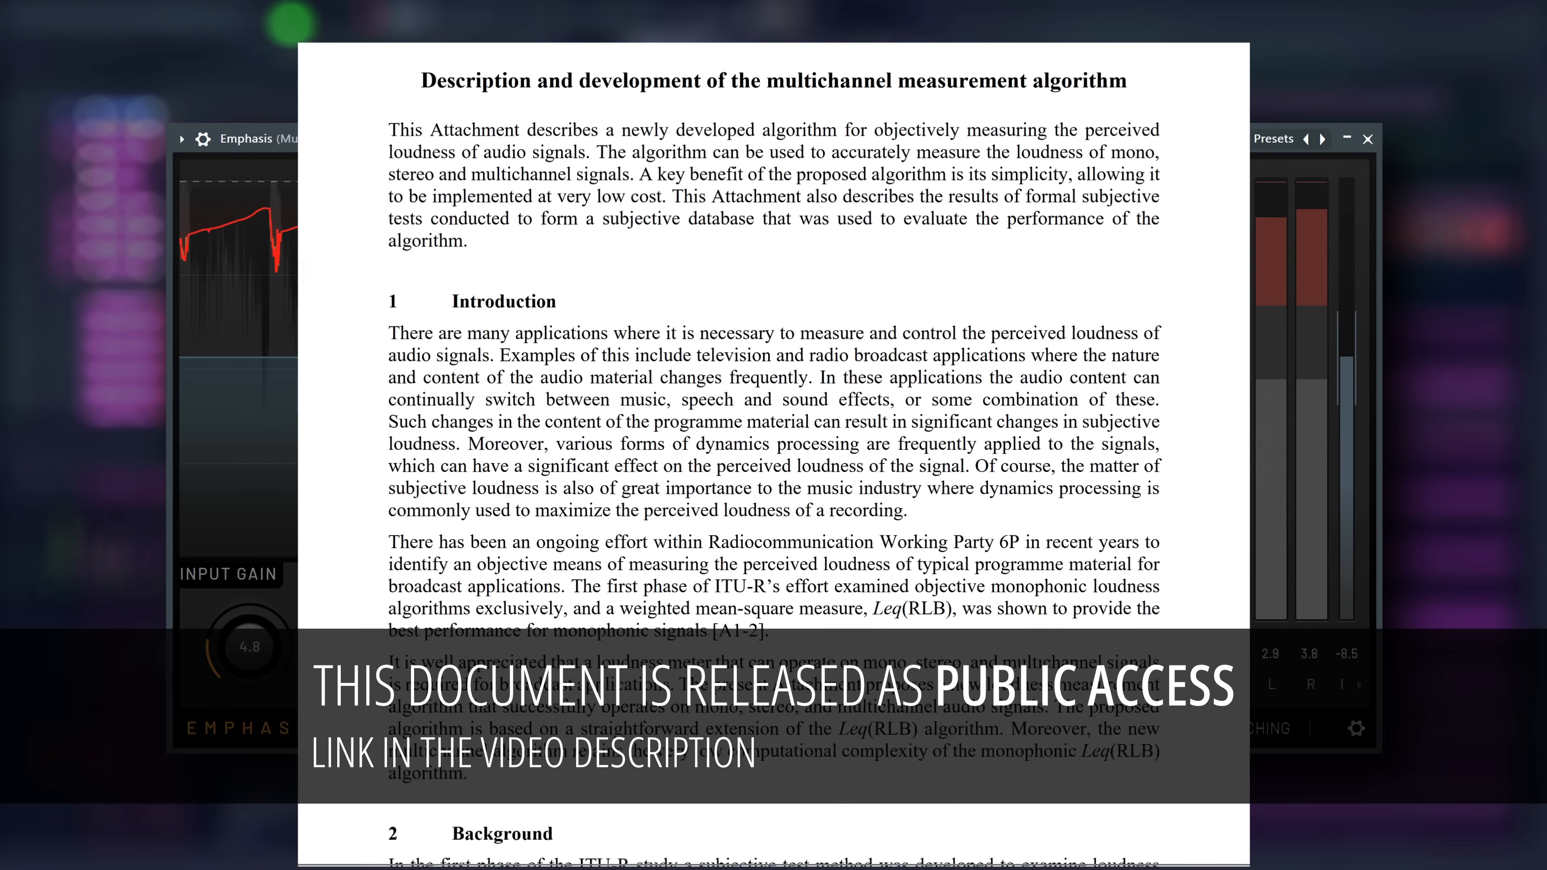
{"action": "scroll", "scroll_direction": "down", "scroll_amount": 3}
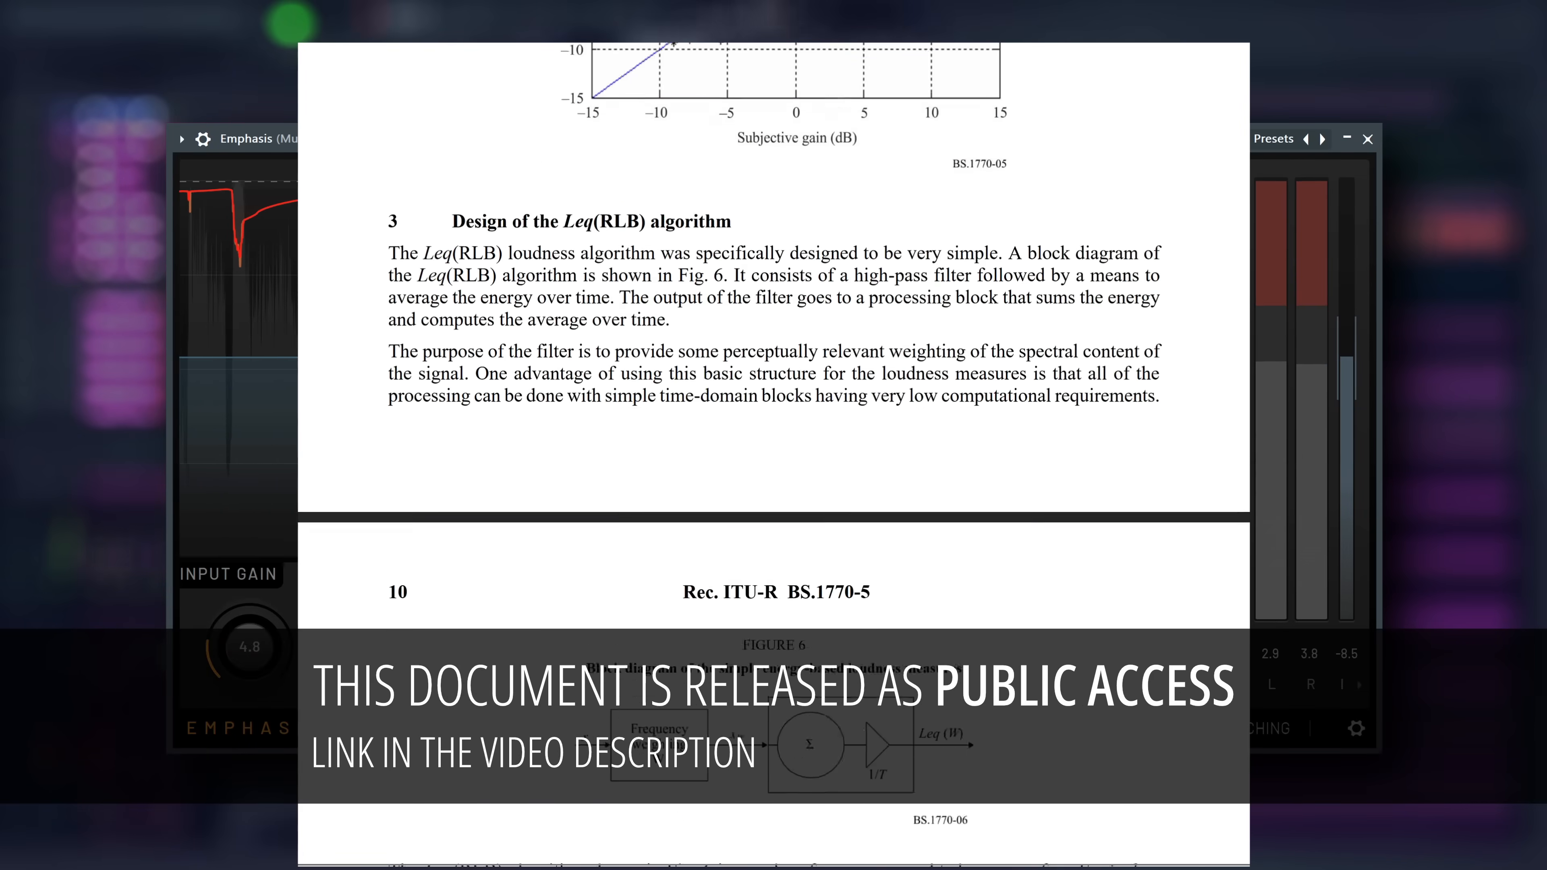
{"action": "scroll", "scroll_direction": "down", "scroll_amount": 3}
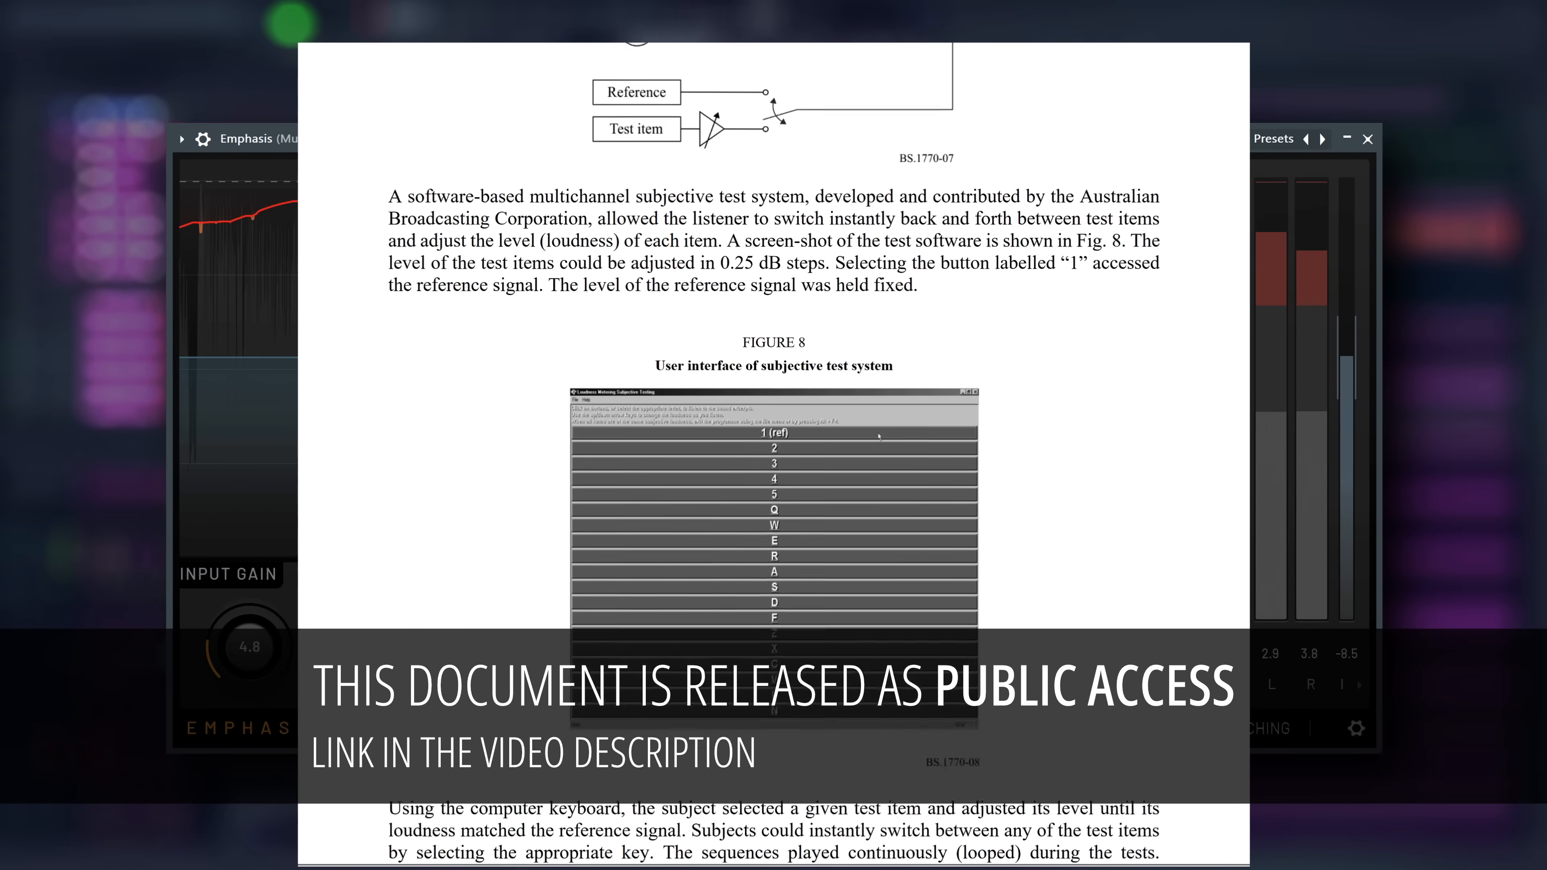
{"action": "scroll", "scroll_direction": "down", "scroll_amount": 3}
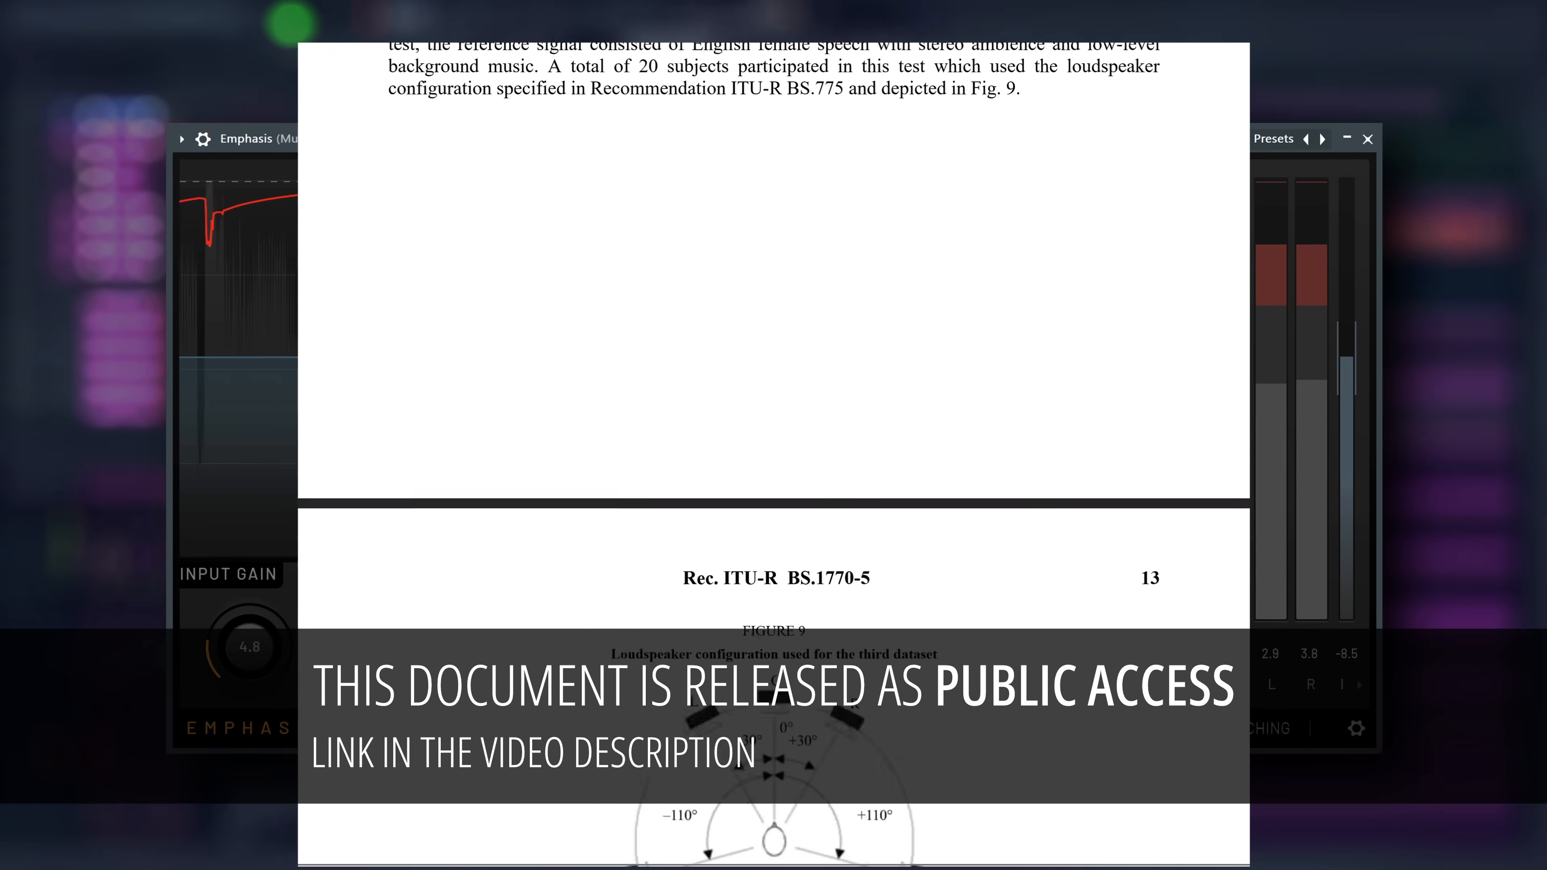
{"action": "scroll", "scroll_direction": "up", "scroll_amount": 3}
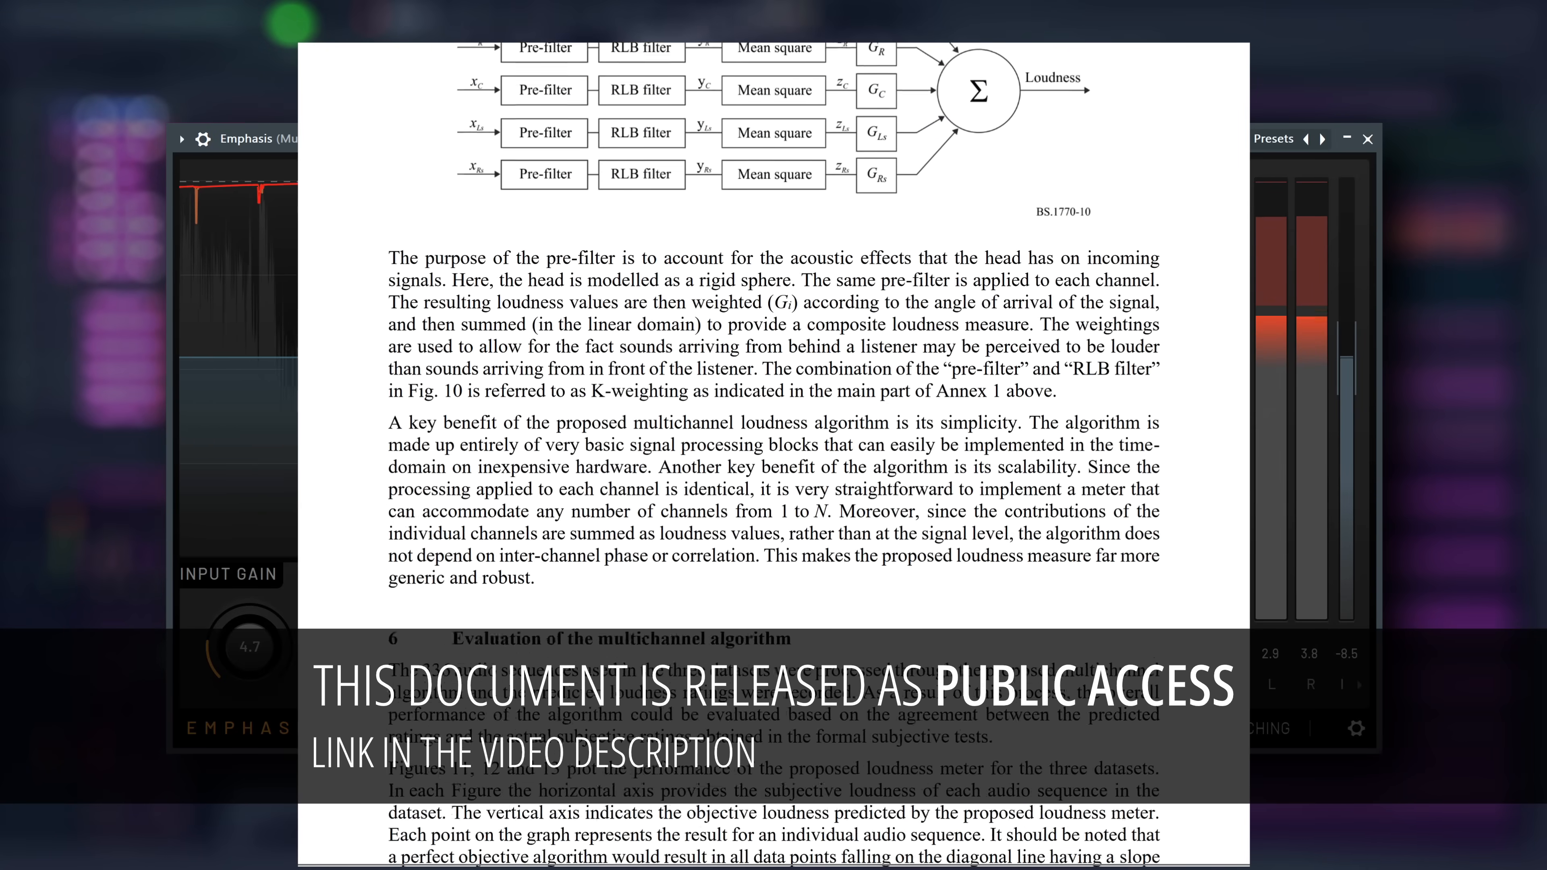
{"action": "scroll", "scroll_direction": "down", "scroll_amount": 3}
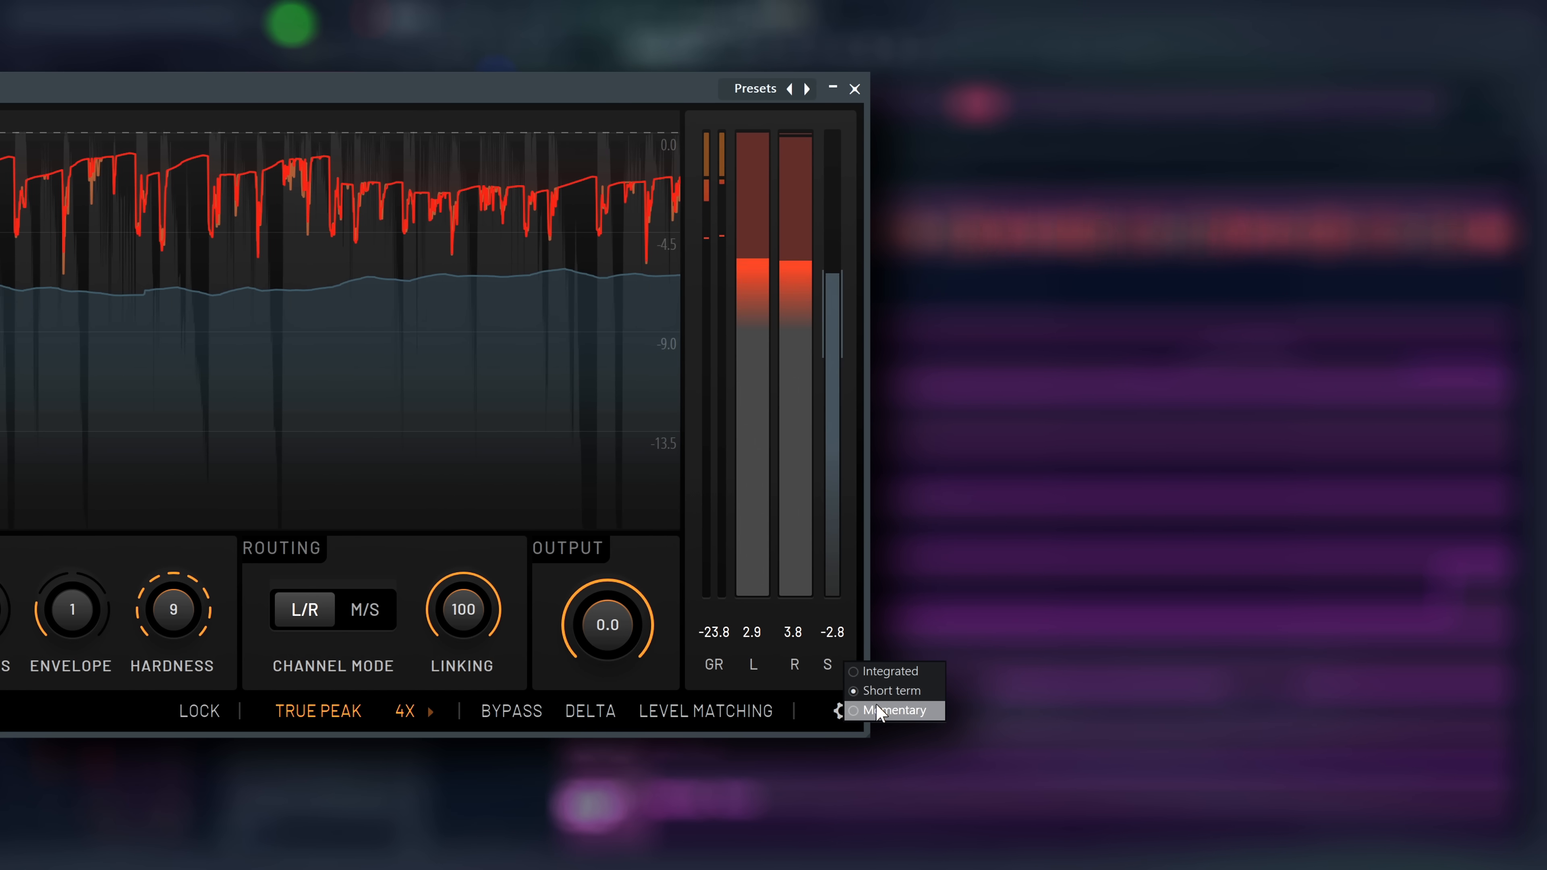
Cycle the LUFS meter through Integrated, Short-term and Momentary, ending on Integrated
{"action": "left_click", "coordinate": [889, 671]}
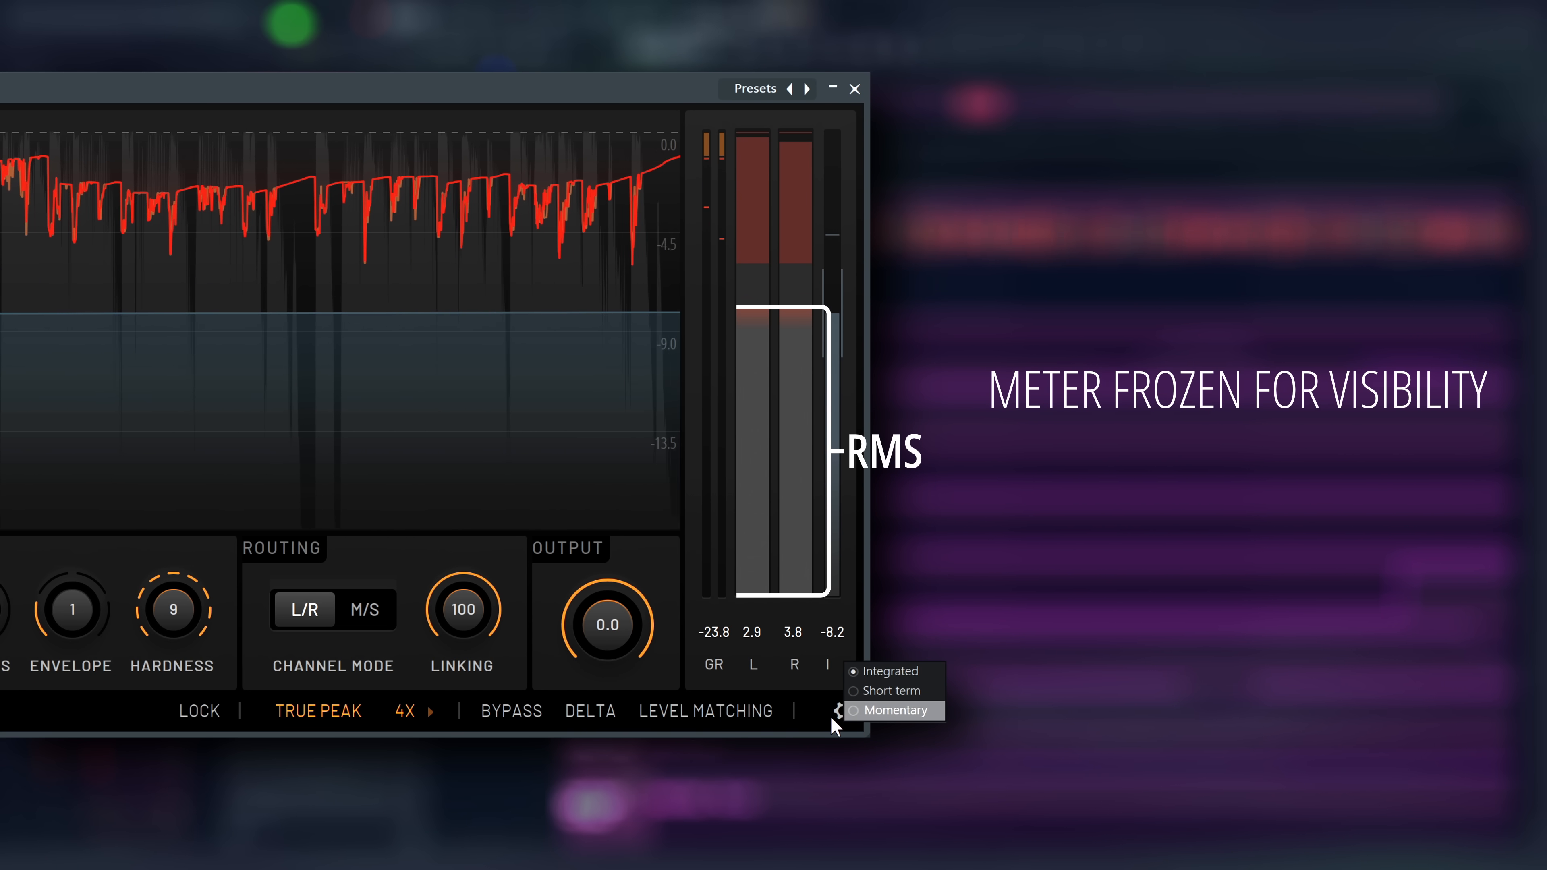
{"action": "left_click", "coordinate": [893, 690]}
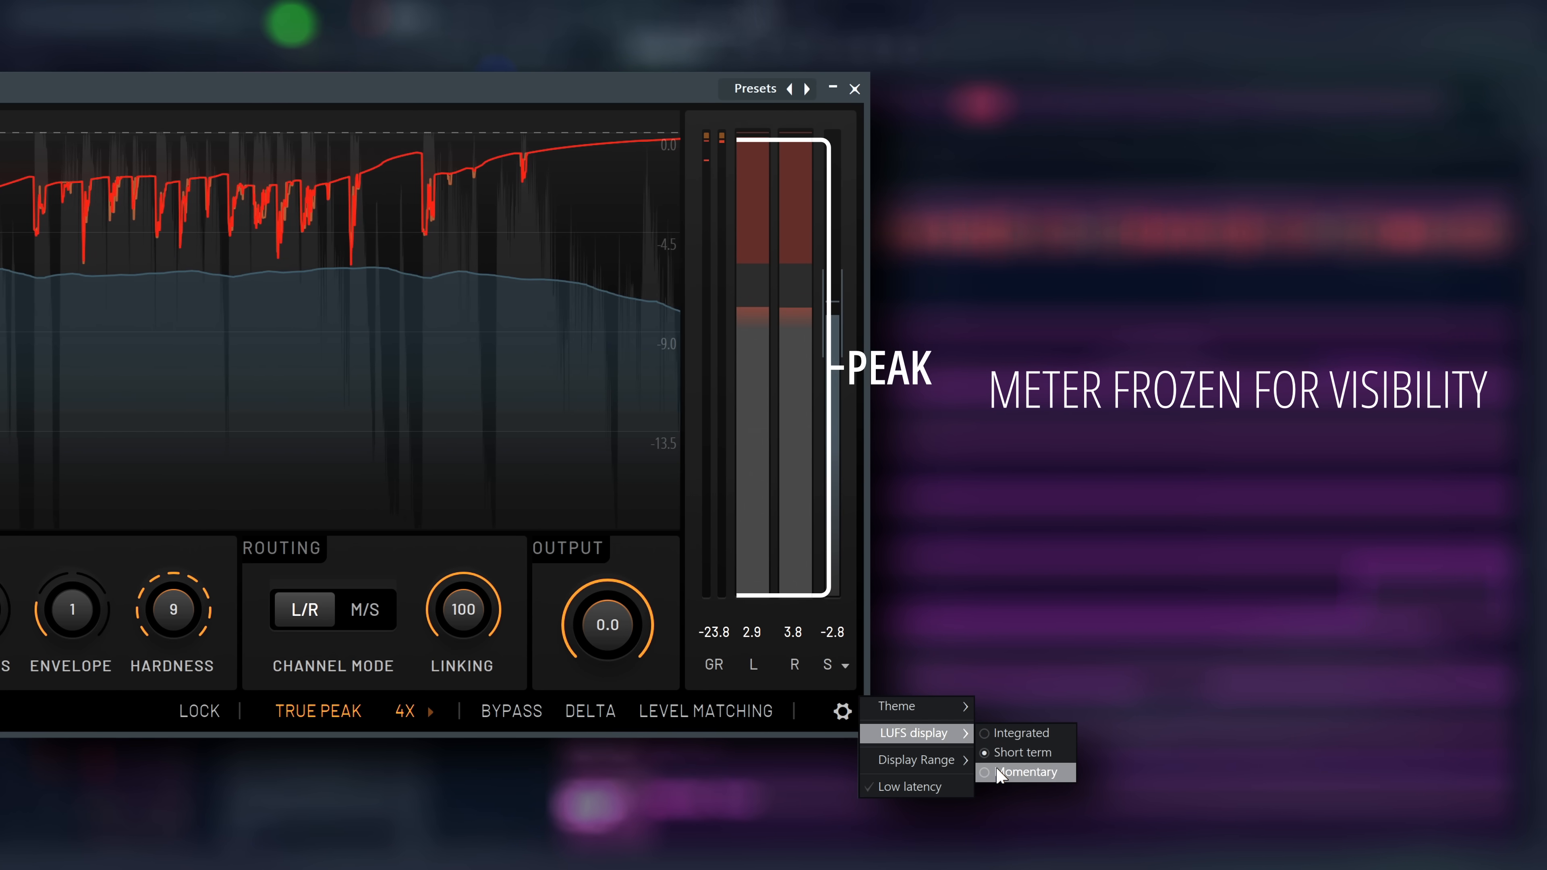
{"action": "left_click", "coordinate": [1029, 772]}
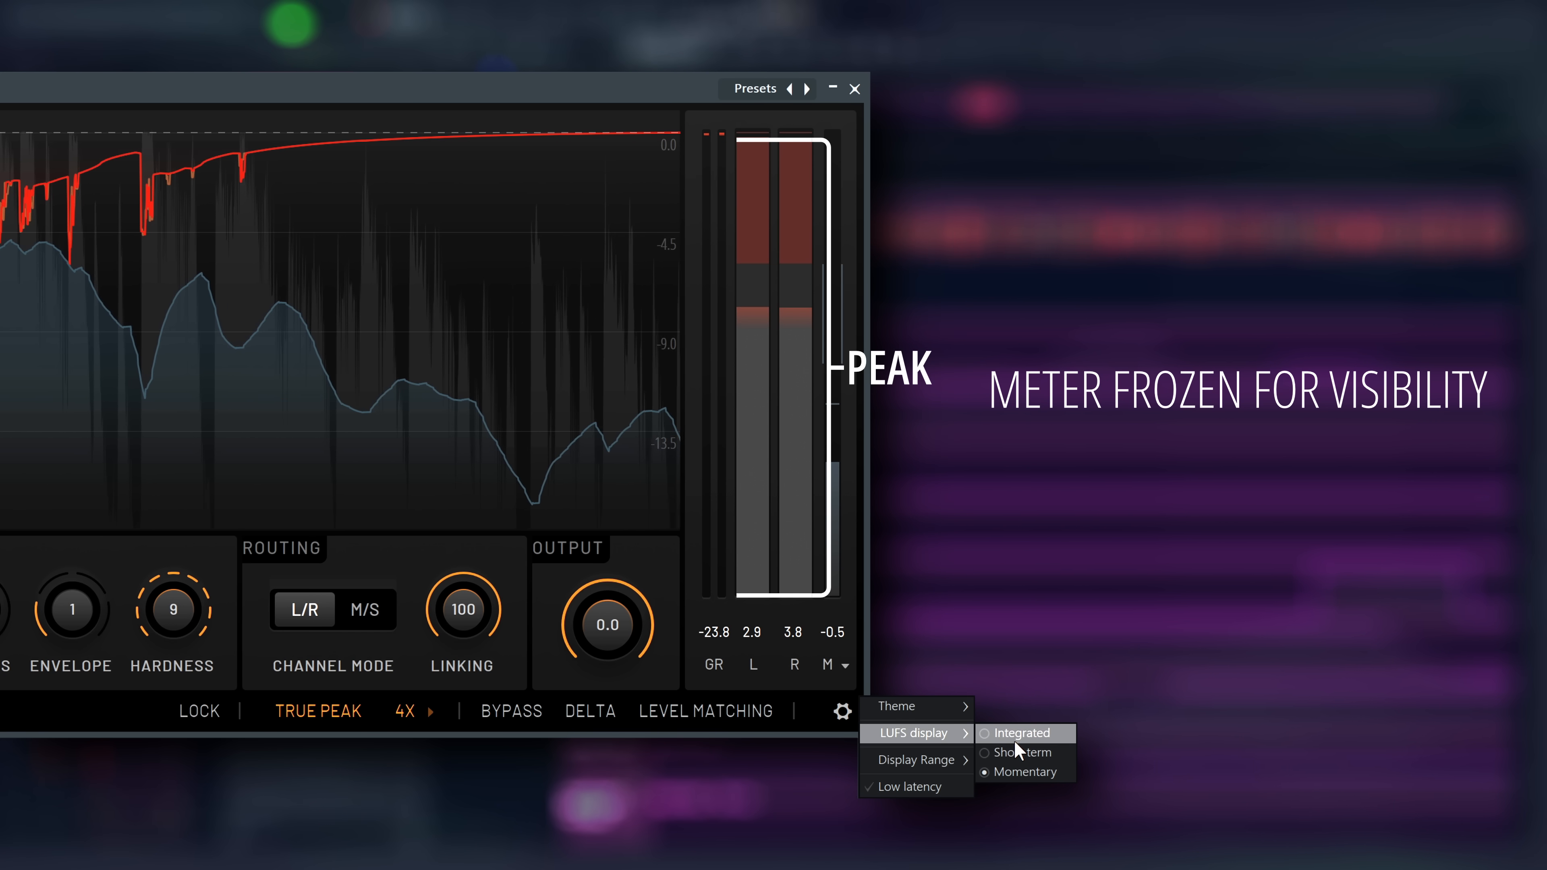
{"action": "left_click", "coordinate": [1024, 732]}
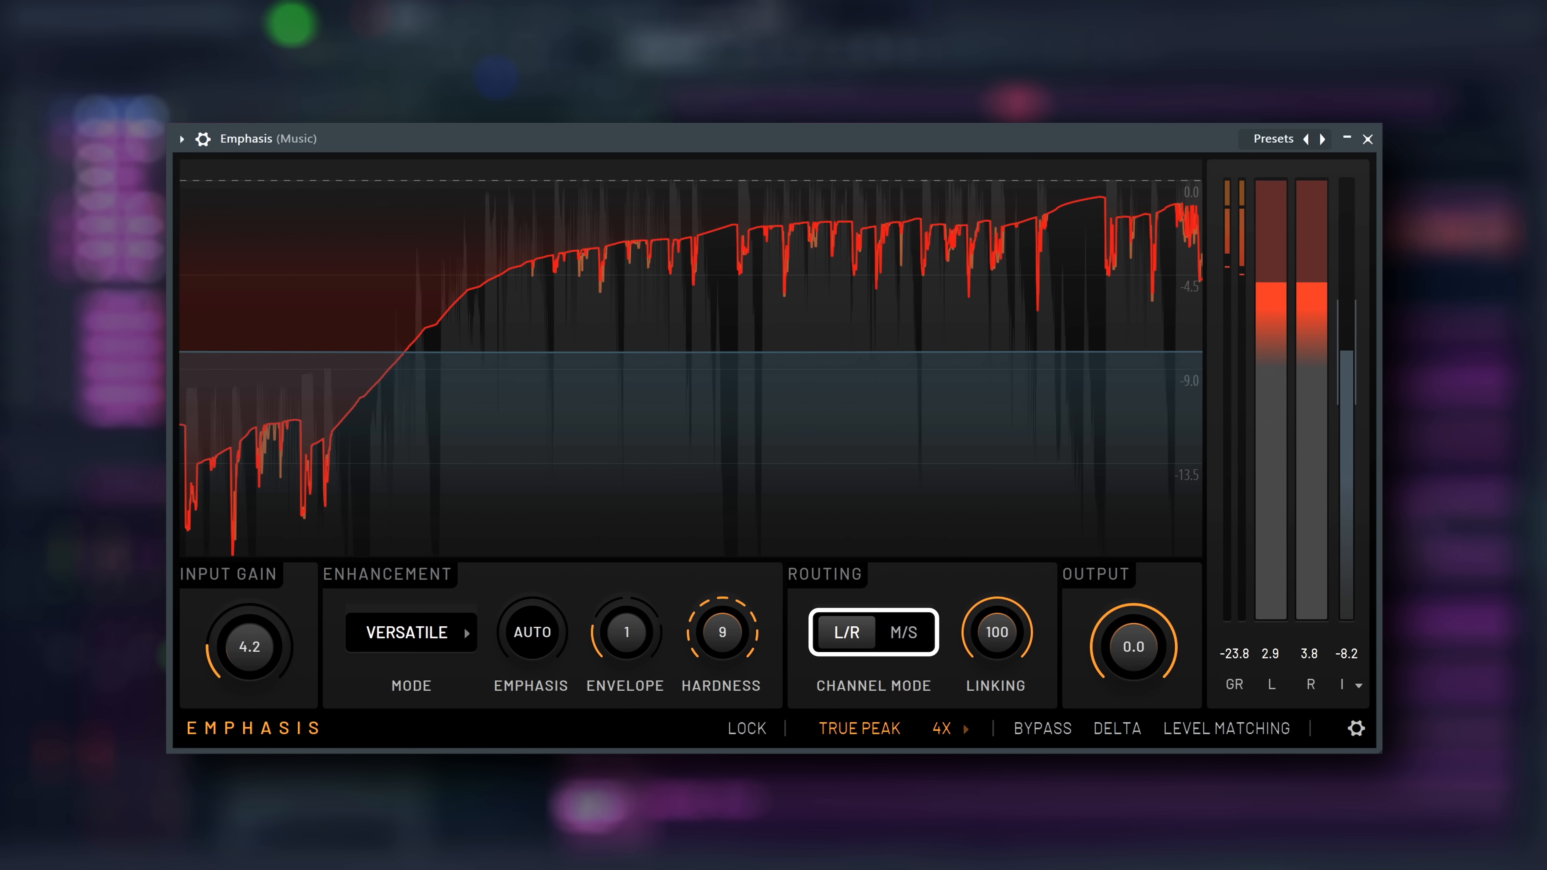
Switch the Routing channel mode to M/S so the meters read mid and side
{"action": "left_click", "coordinate": [901, 633]}
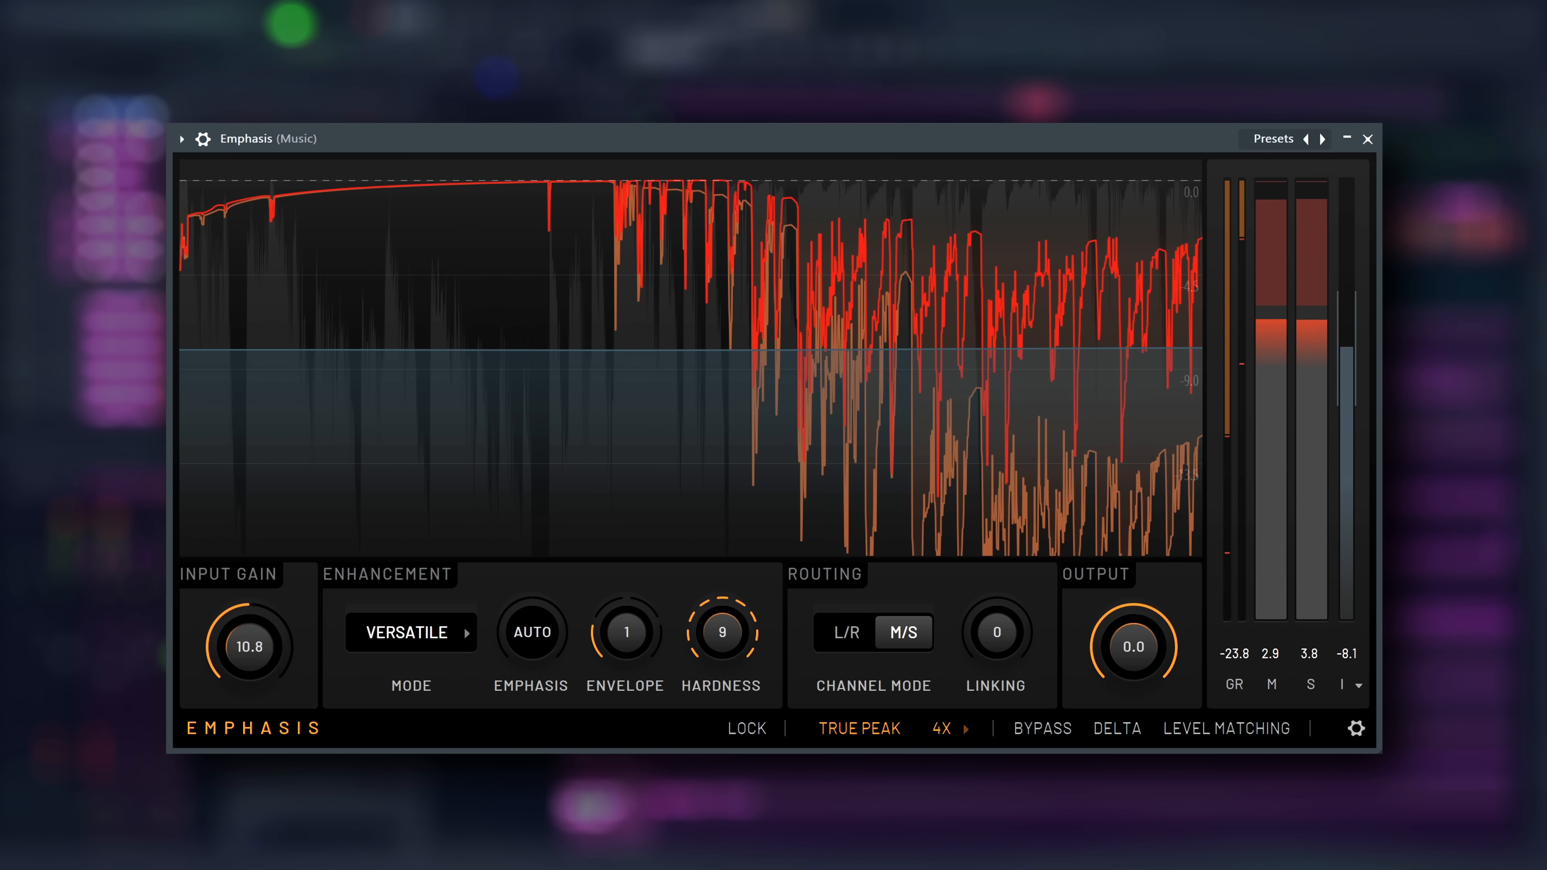
Return the channel mode to L/R stereo processing with linking at 100
{"action": "left_click", "coordinate": [845, 632]}
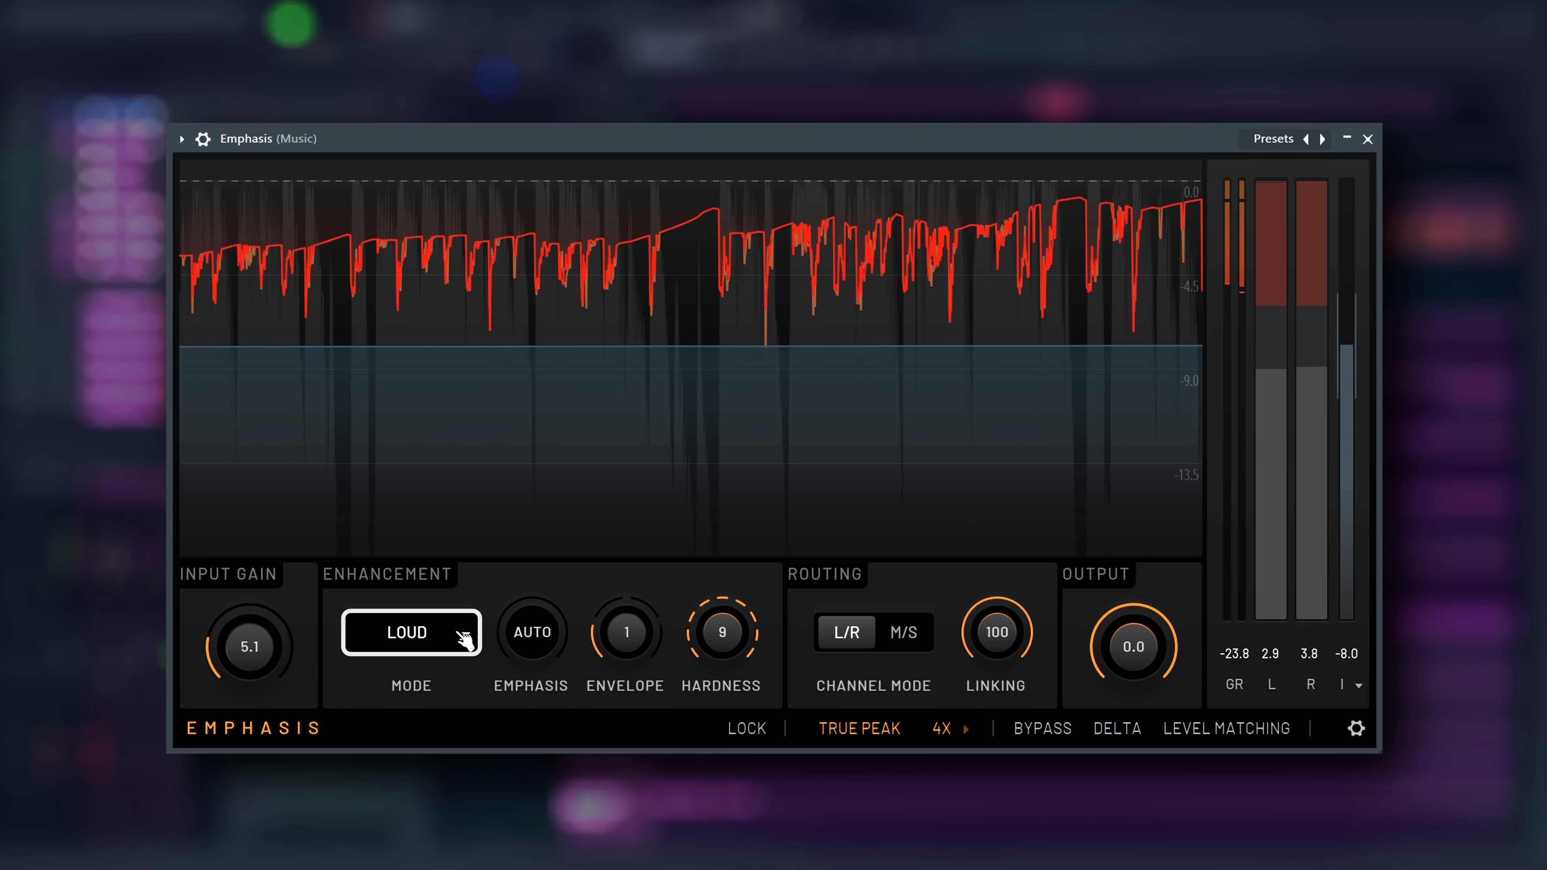
{"action": "left_click", "coordinate": [410, 633]}
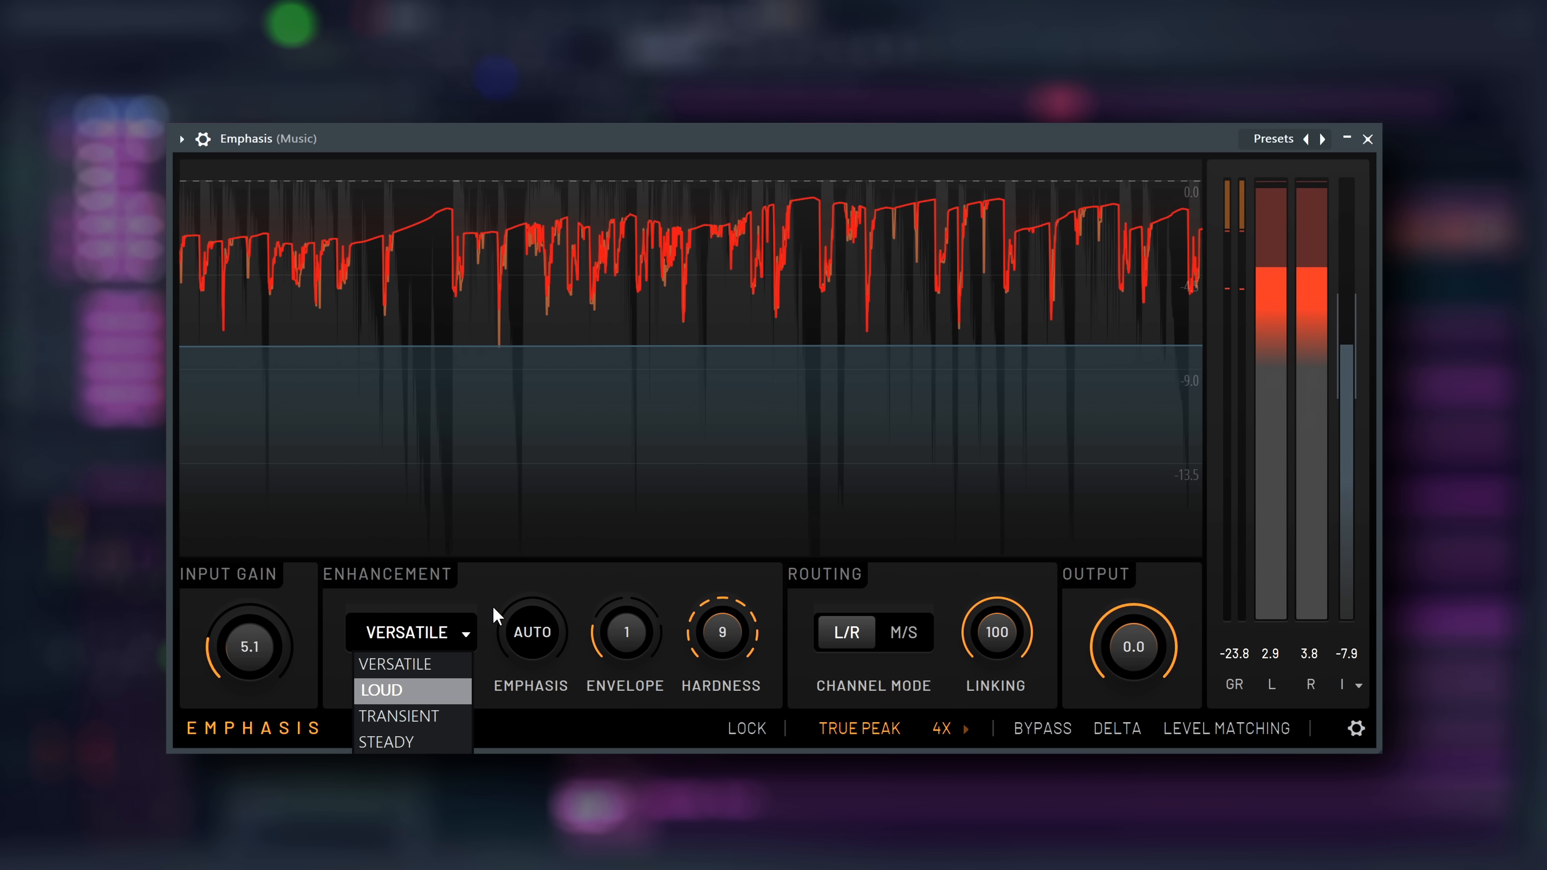
{"action": "left_click", "coordinate": [395, 664]}
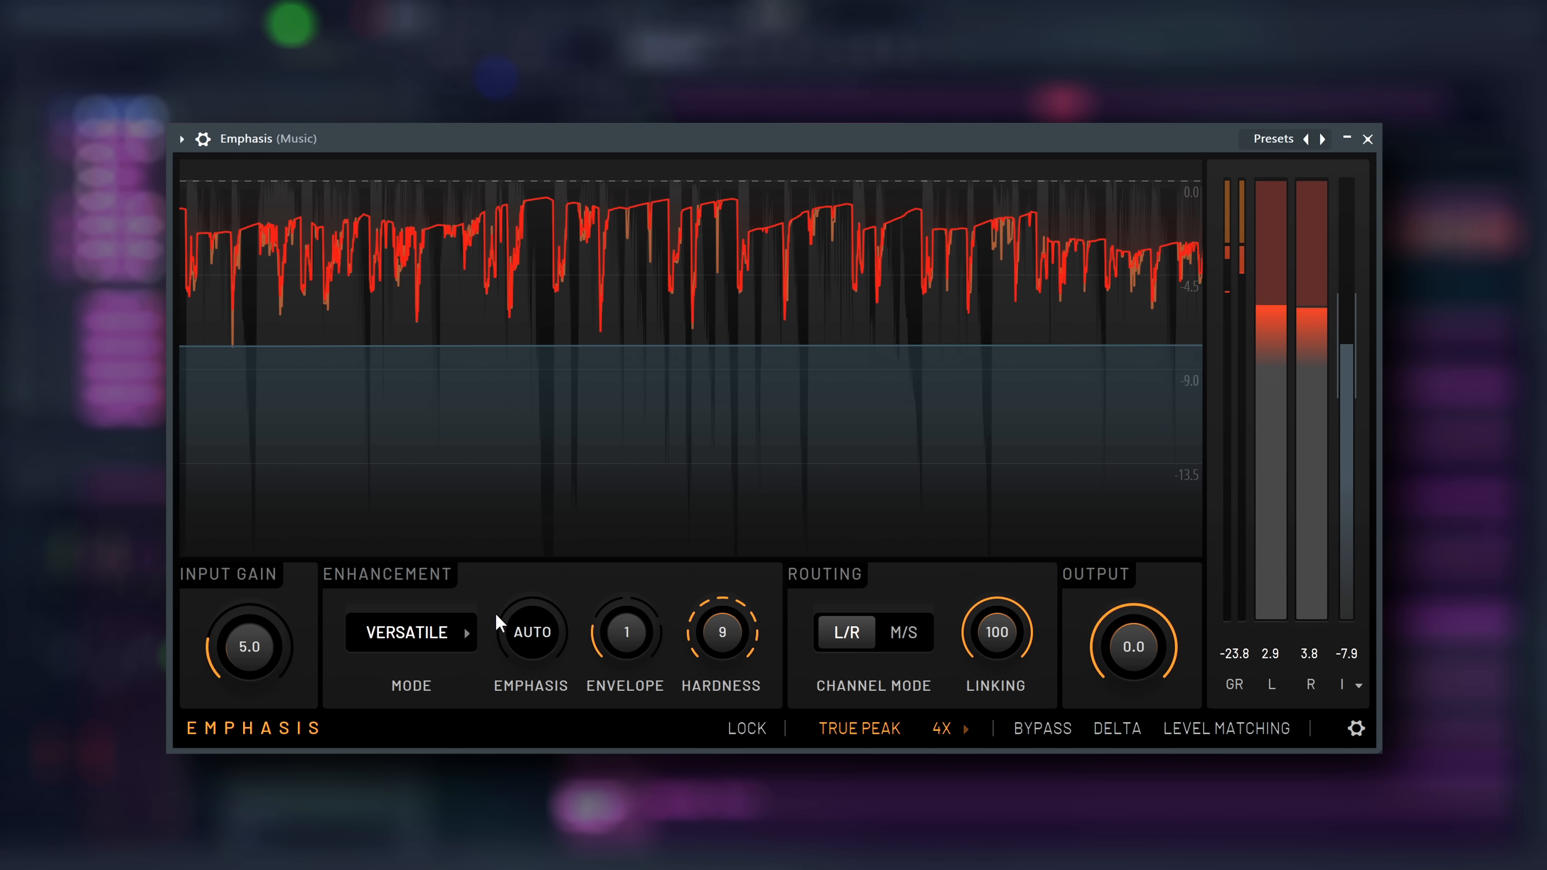
{"action": "mouse_move", "coordinate": [456, 694]}
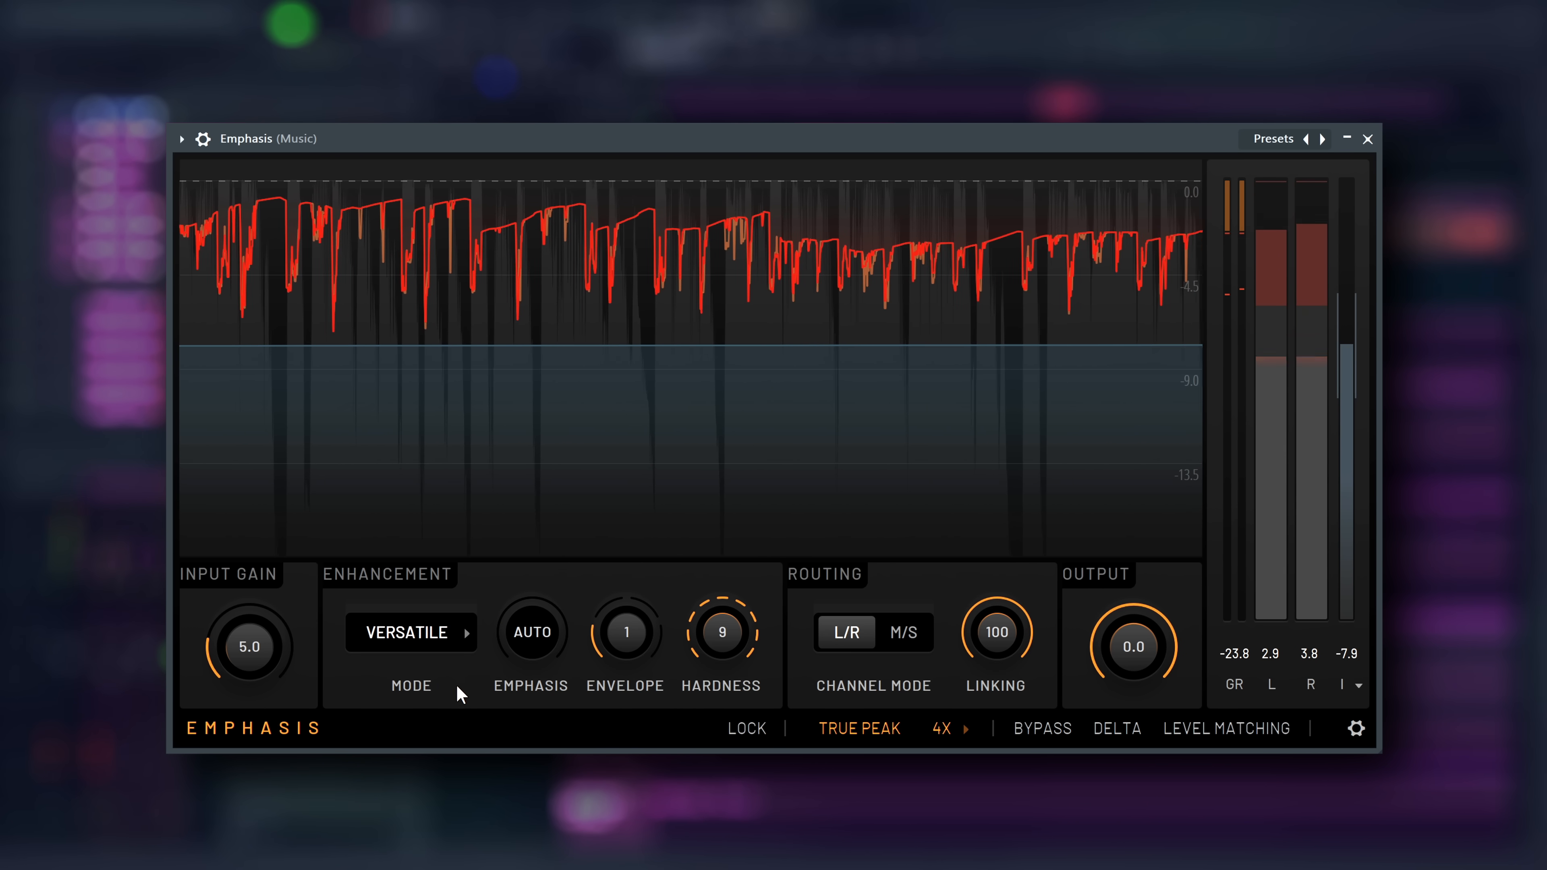
{"action": "mouse_move", "coordinate": [473, 715]}
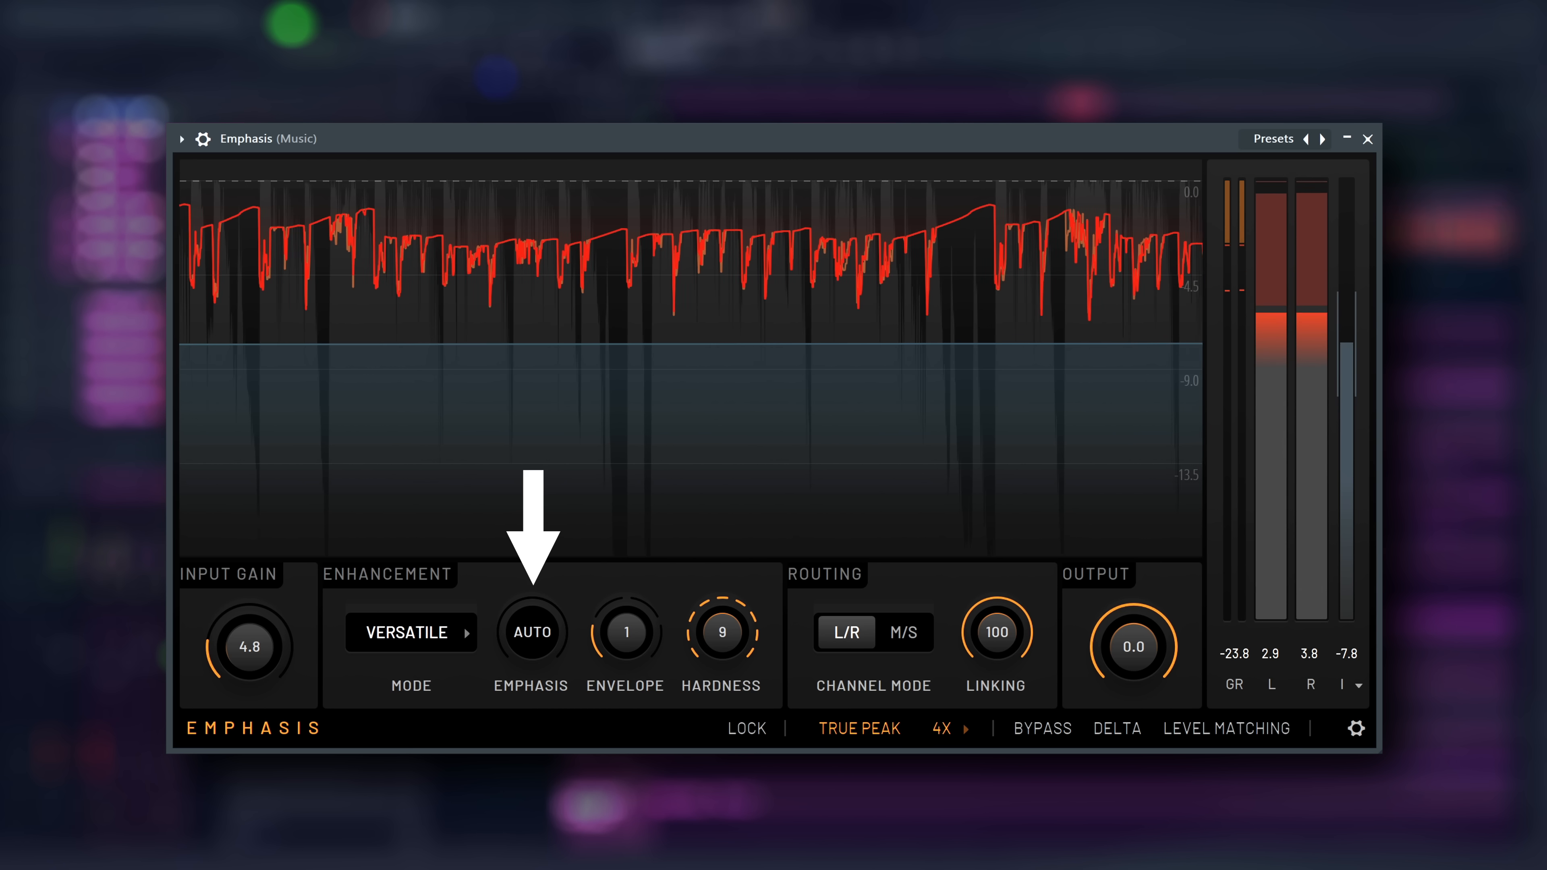
Raise the Envelope knob to 4 and input gain to 9.2
{"action": "left_click", "coordinate": [410, 632]}
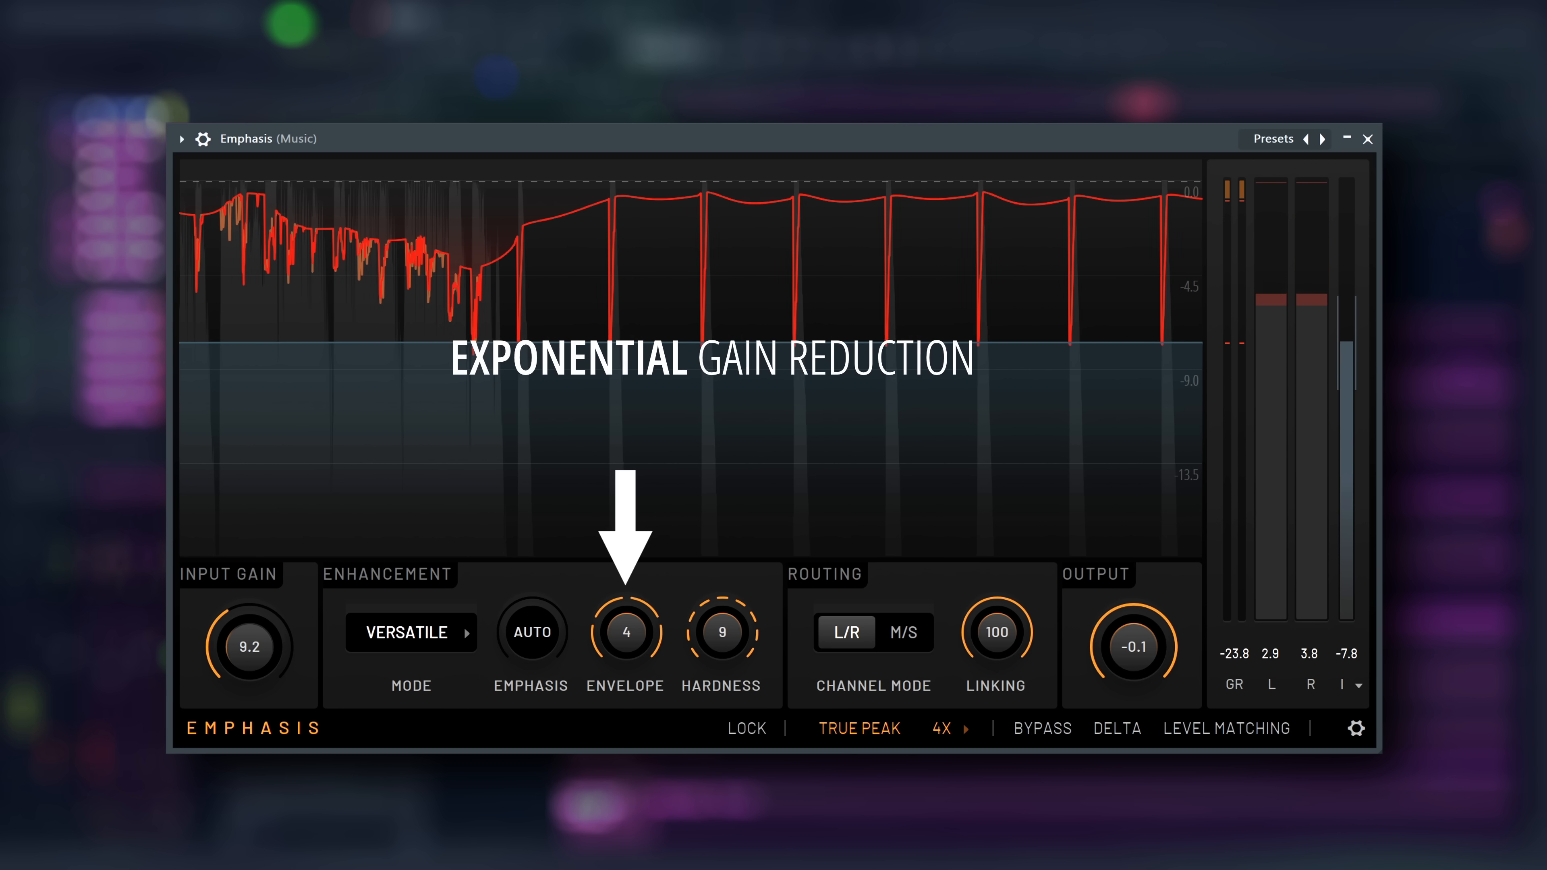
Switch to Transient mode with Emphasis 100, Envelope back at 1 and input gain 3.9
{"action": "left_click", "coordinate": [412, 633]}
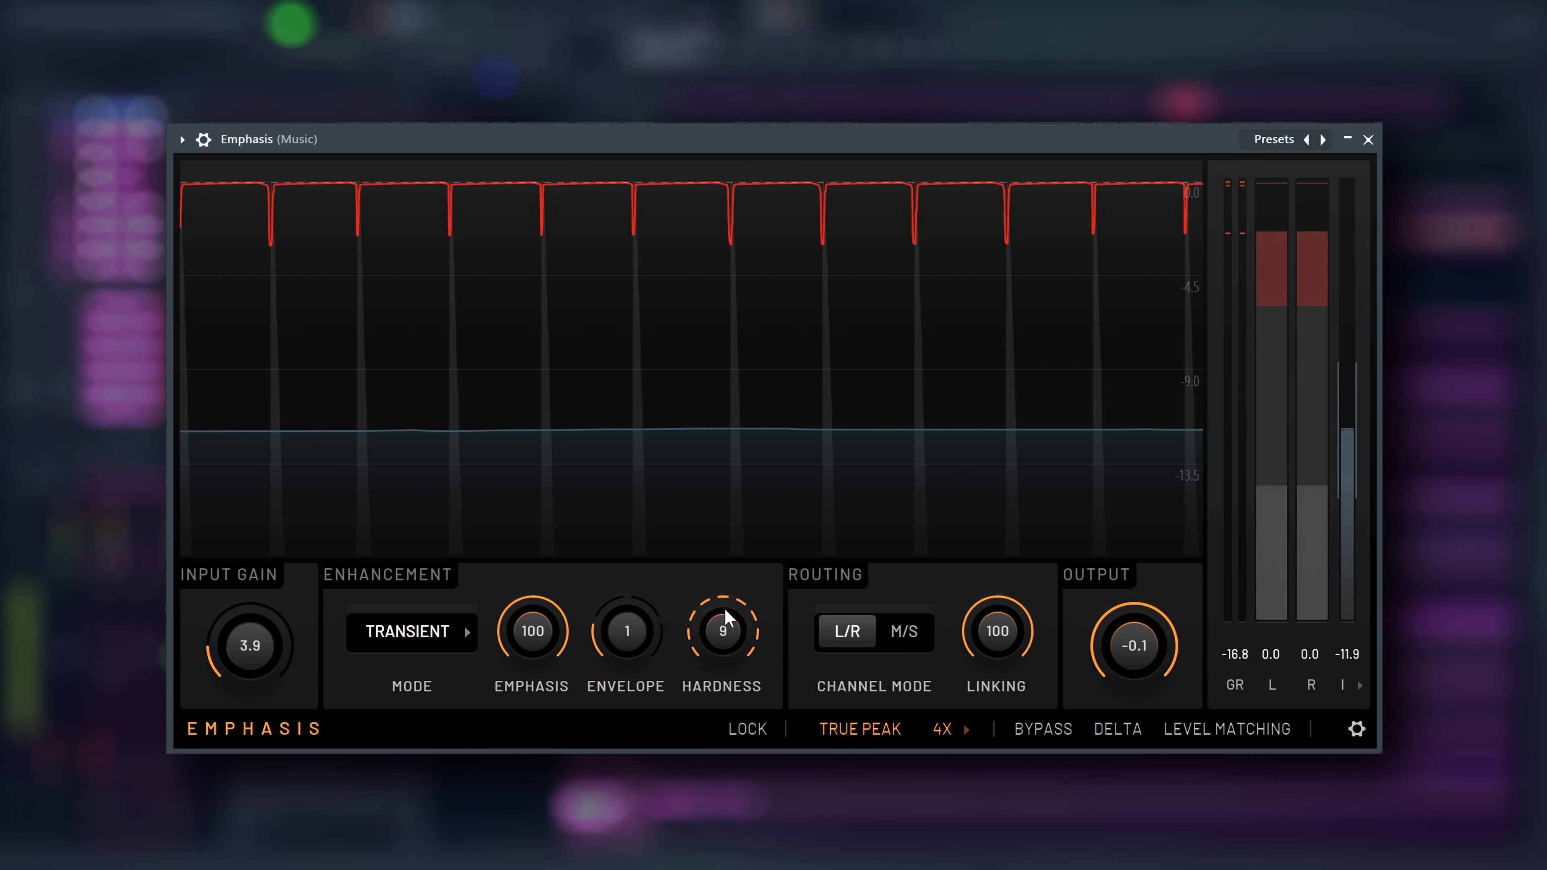
Move through Versatile to Loud mode with Emphasis on Auto and input gain pushed to 19.1
{"action": "left_click", "coordinate": [410, 632]}
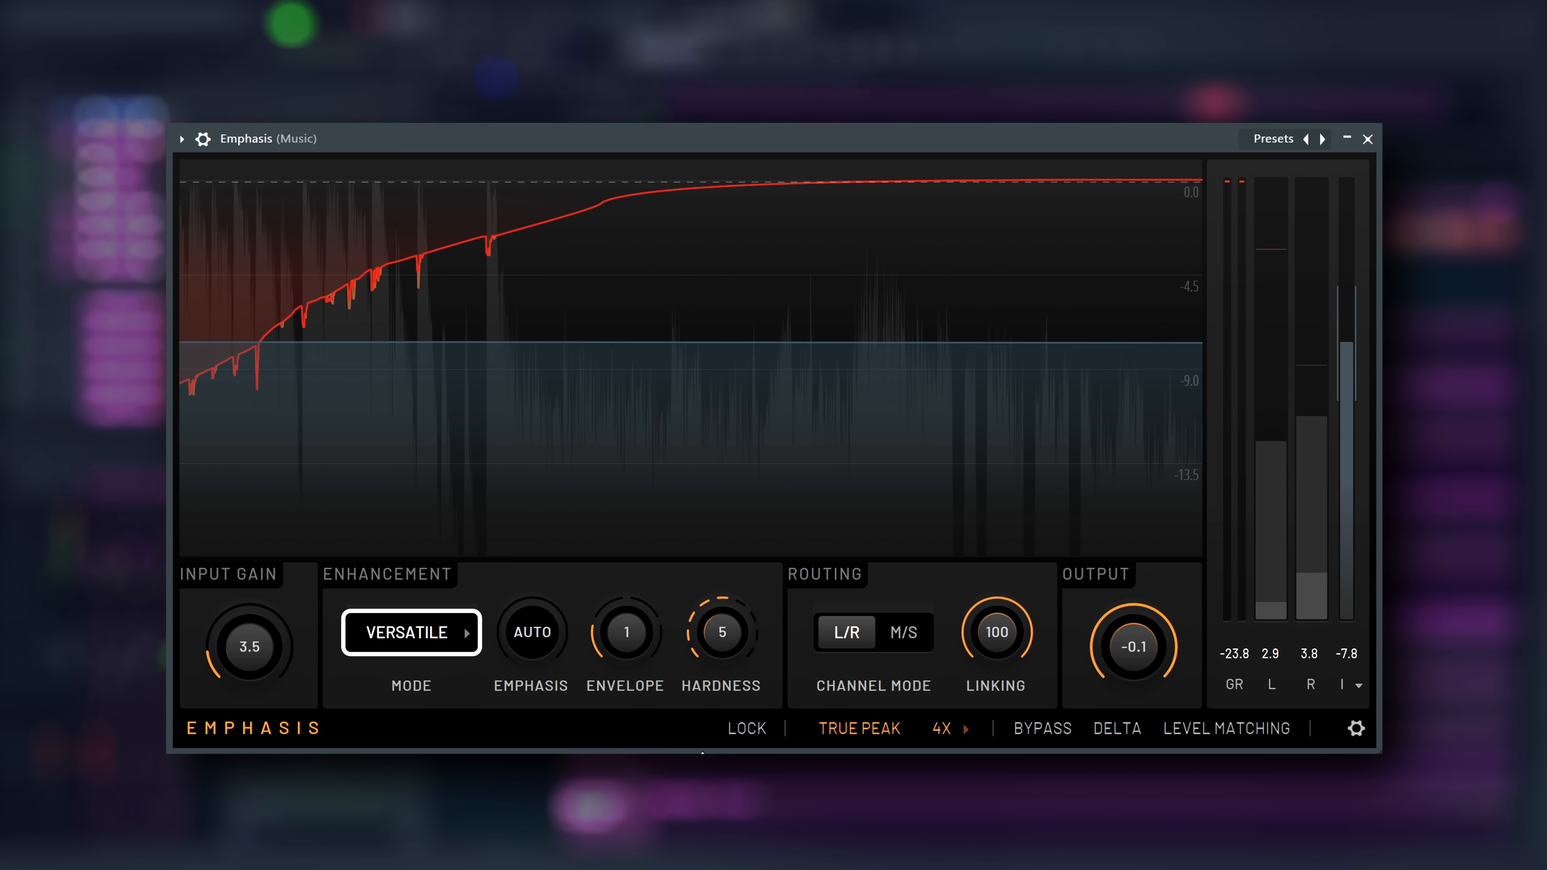
{"action": "left_click", "coordinate": [410, 633]}
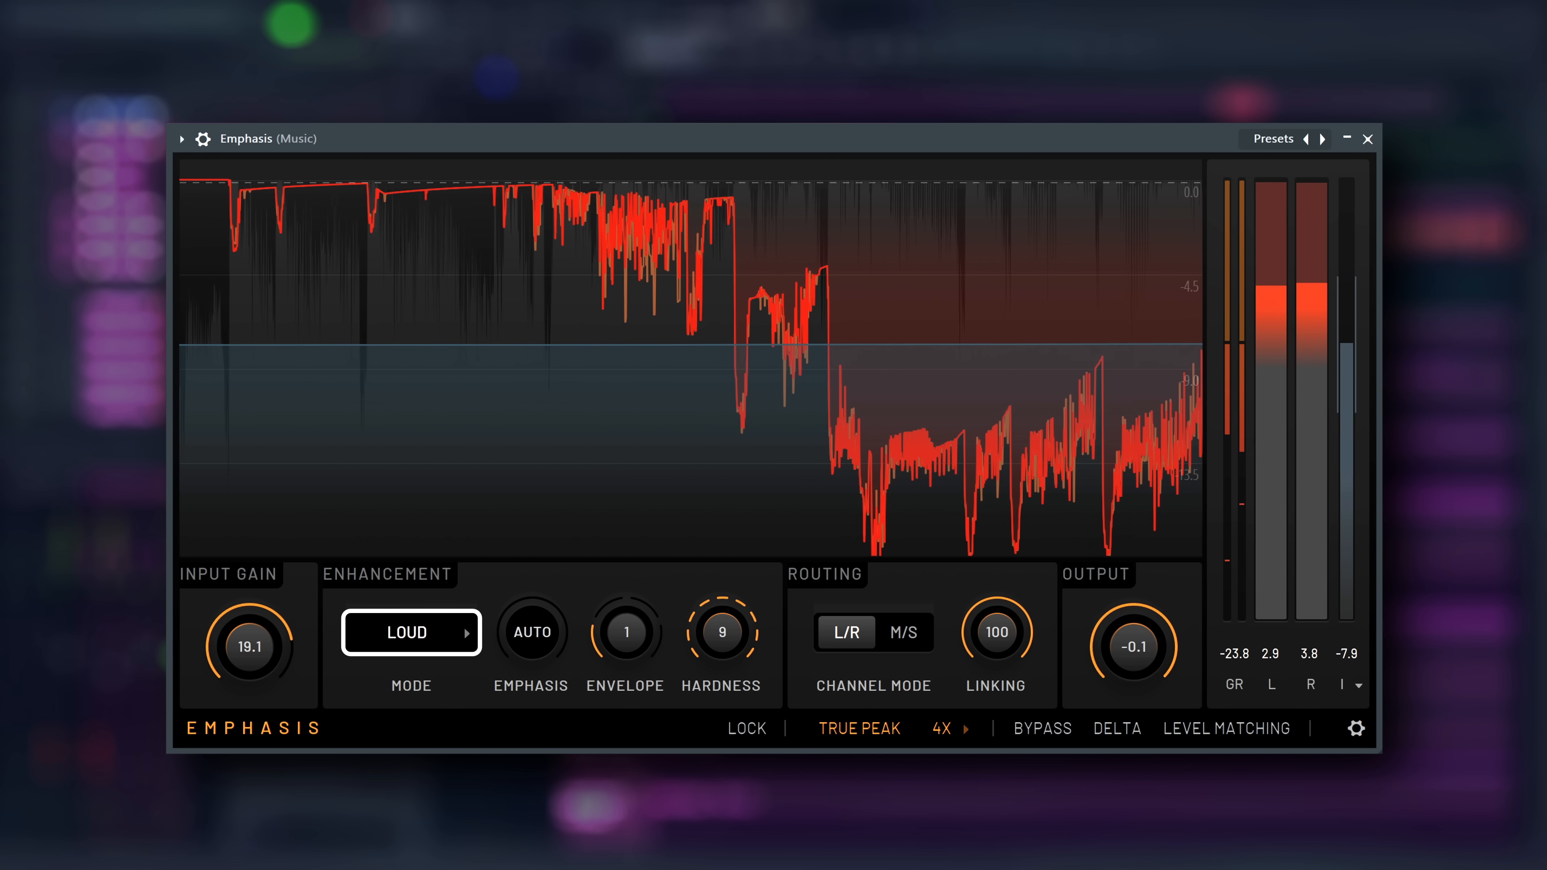
Select Transient mode with Emphasis 100 and input gain eased to 9.3
{"action": "left_click", "coordinate": [409, 633]}
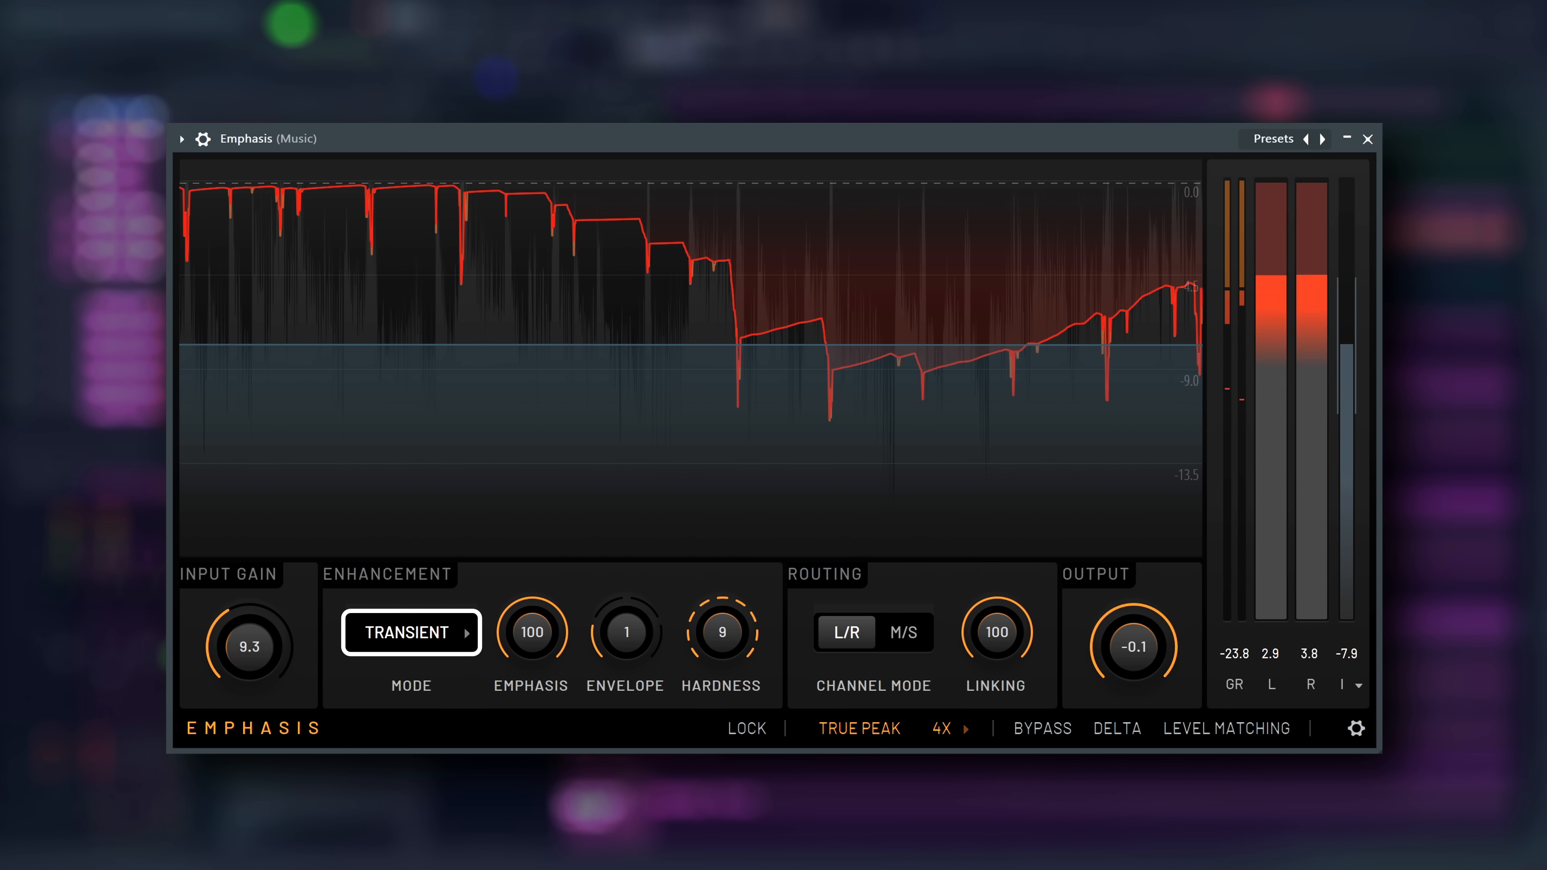
Choose Steady mode at input gain 4.4 and lock gain, output, routing and true peak
{"action": "left_click", "coordinate": [410, 633]}
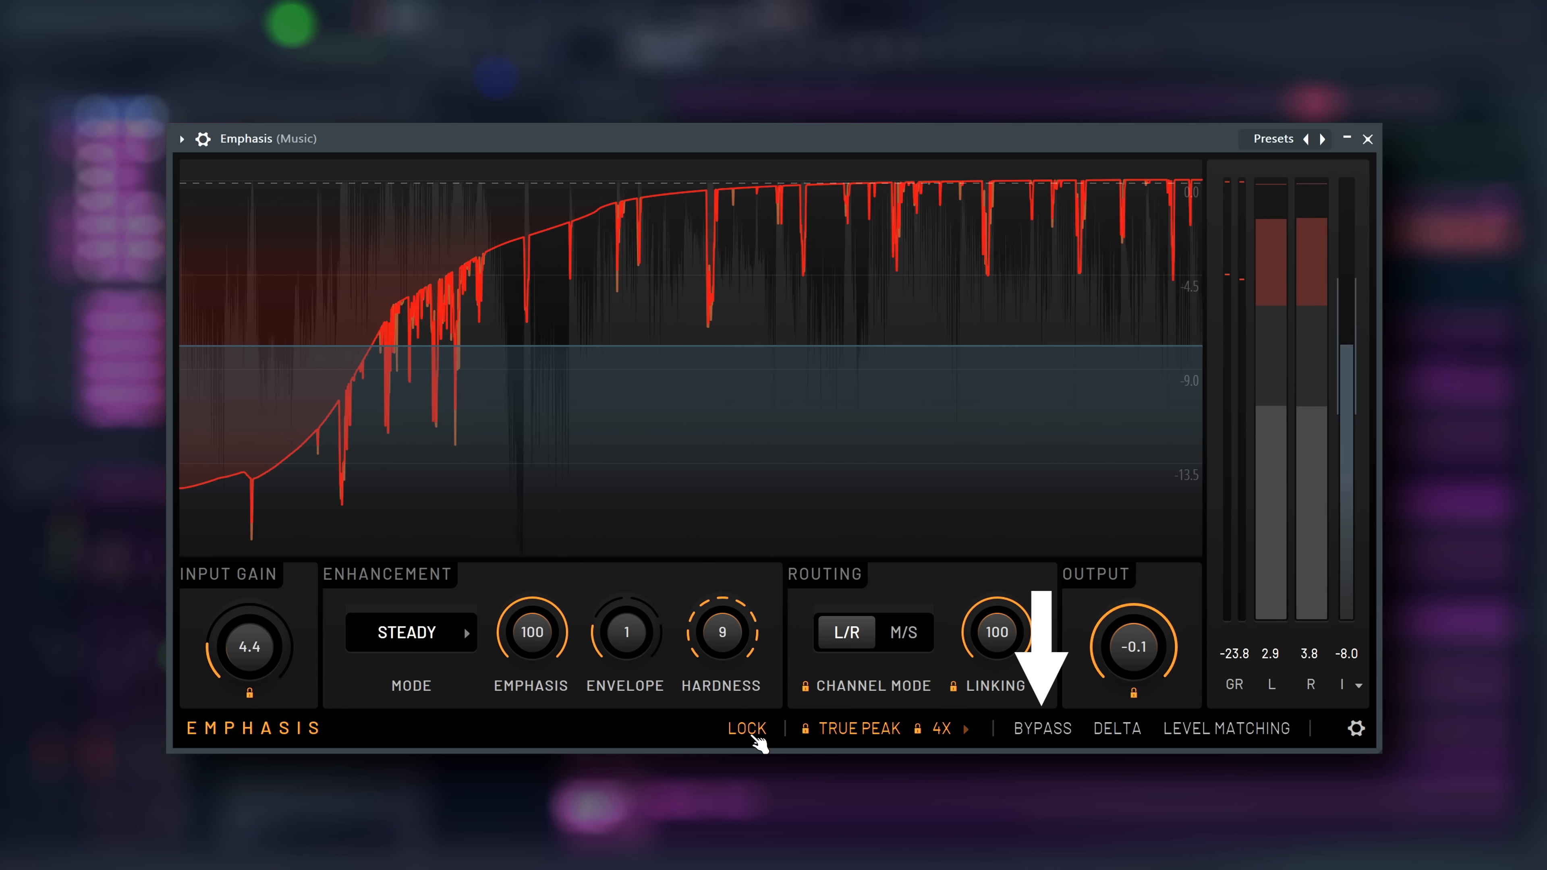
Enable Level Matching on the Steady-mode limiter with input gain 6.1
{"action": "left_click", "coordinate": [746, 728]}
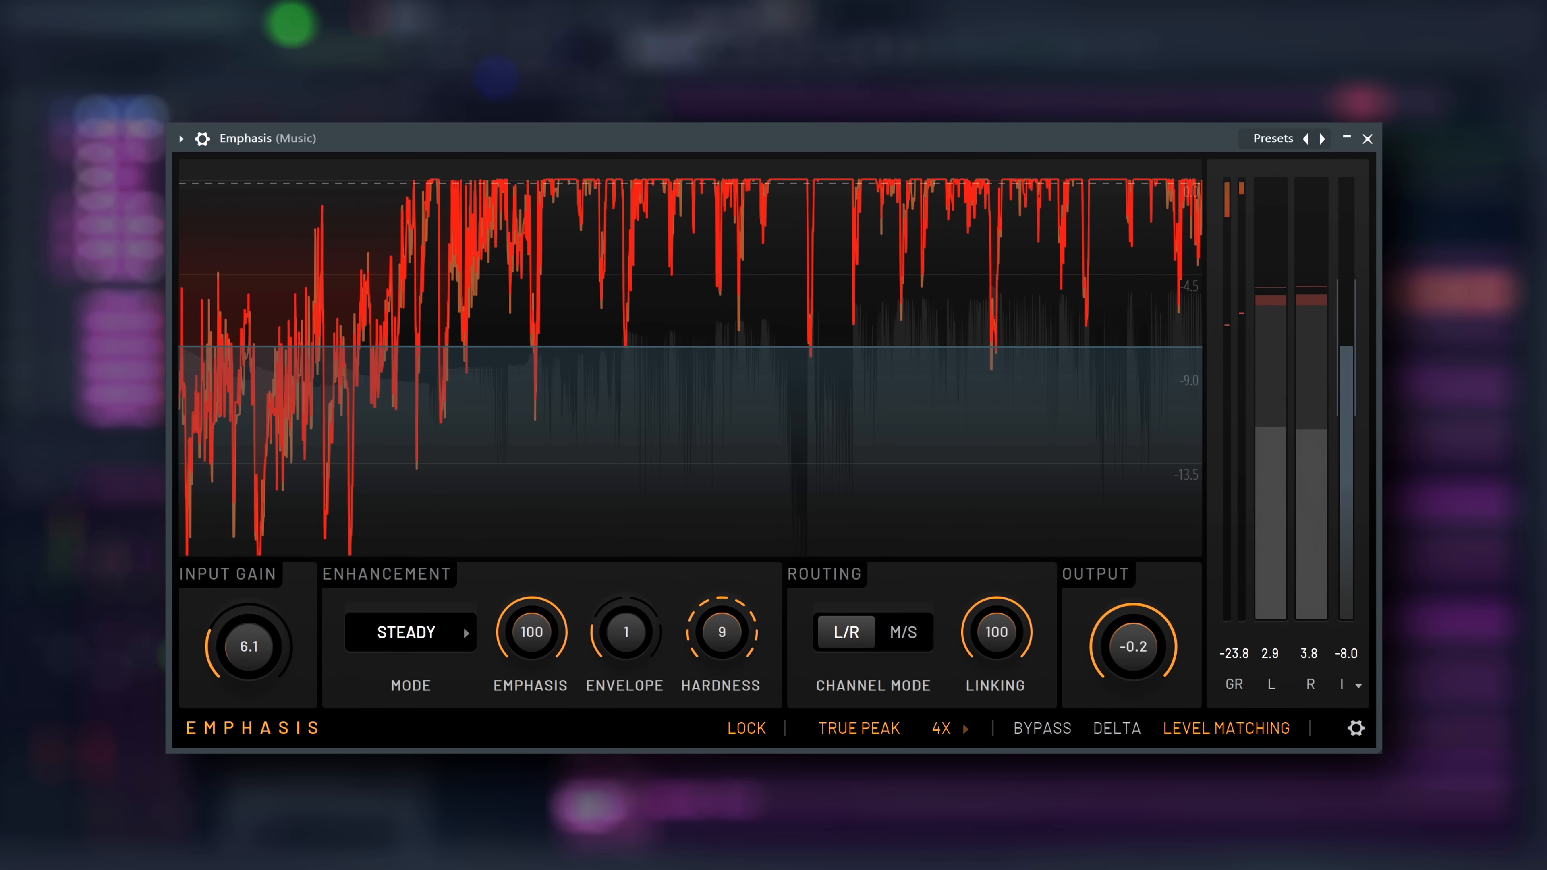
{"action": "left_click", "coordinate": [1356, 728]}
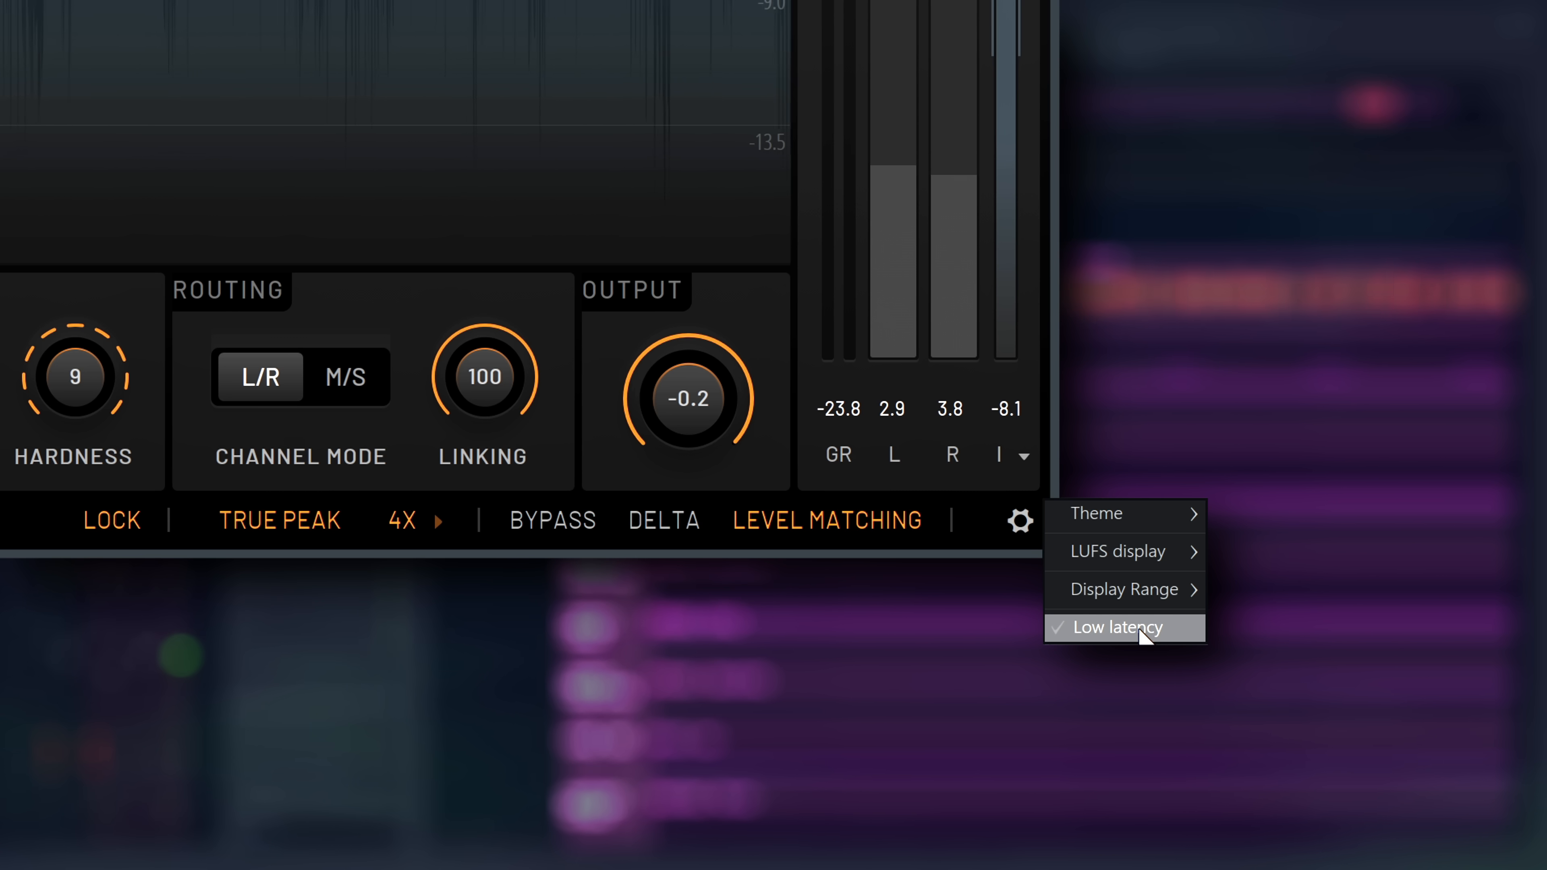
{"action": "left_click", "coordinate": [1122, 628]}
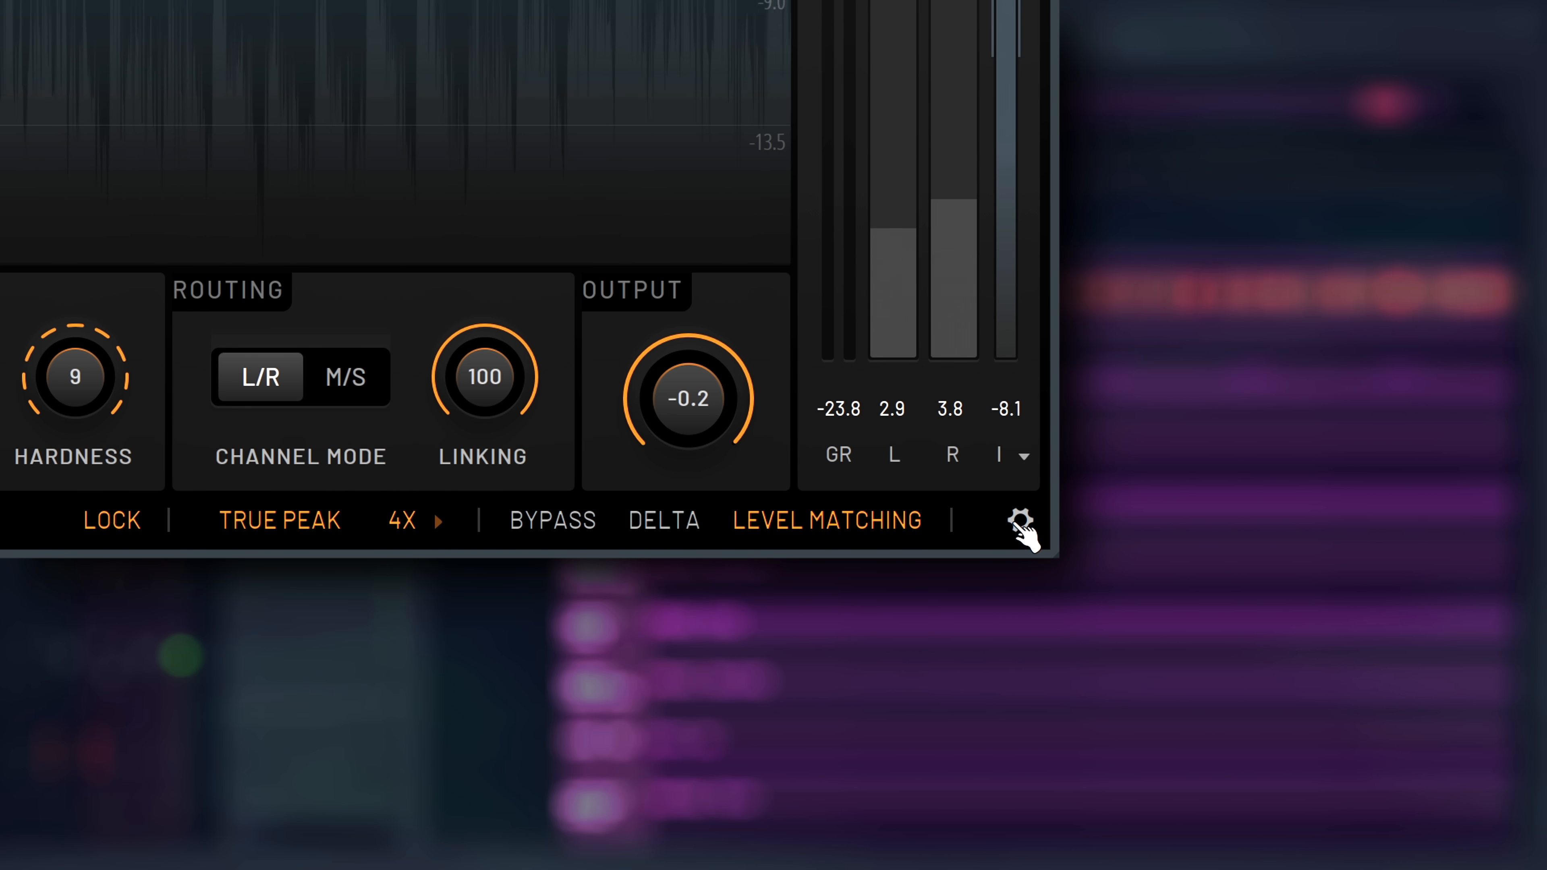
{"action": "left_click", "coordinate": [1022, 520]}
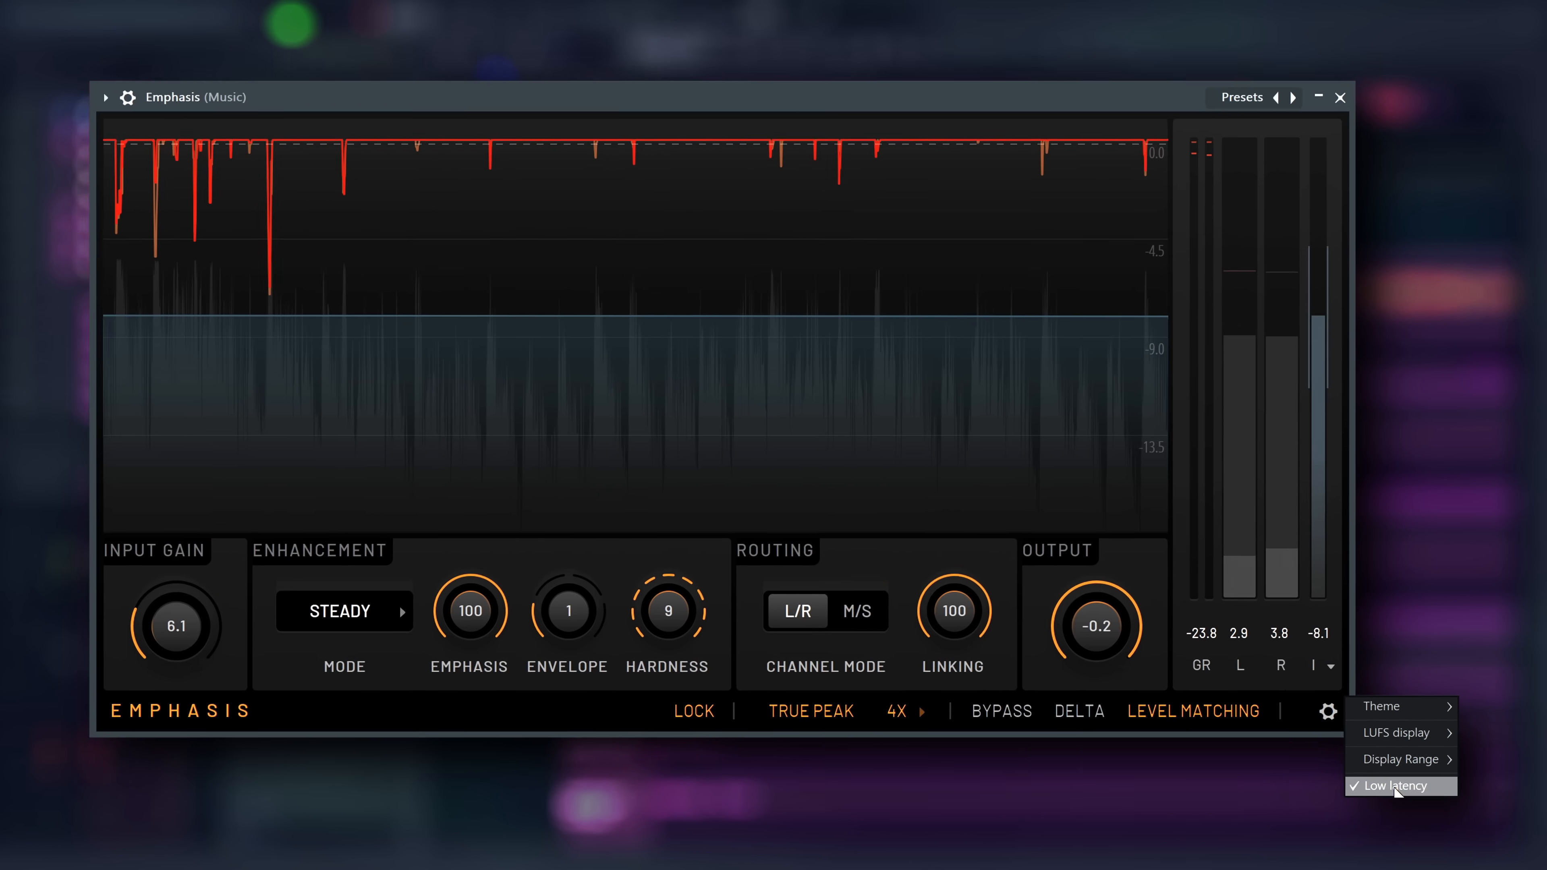
{"action": "left_click", "coordinate": [1393, 786]}
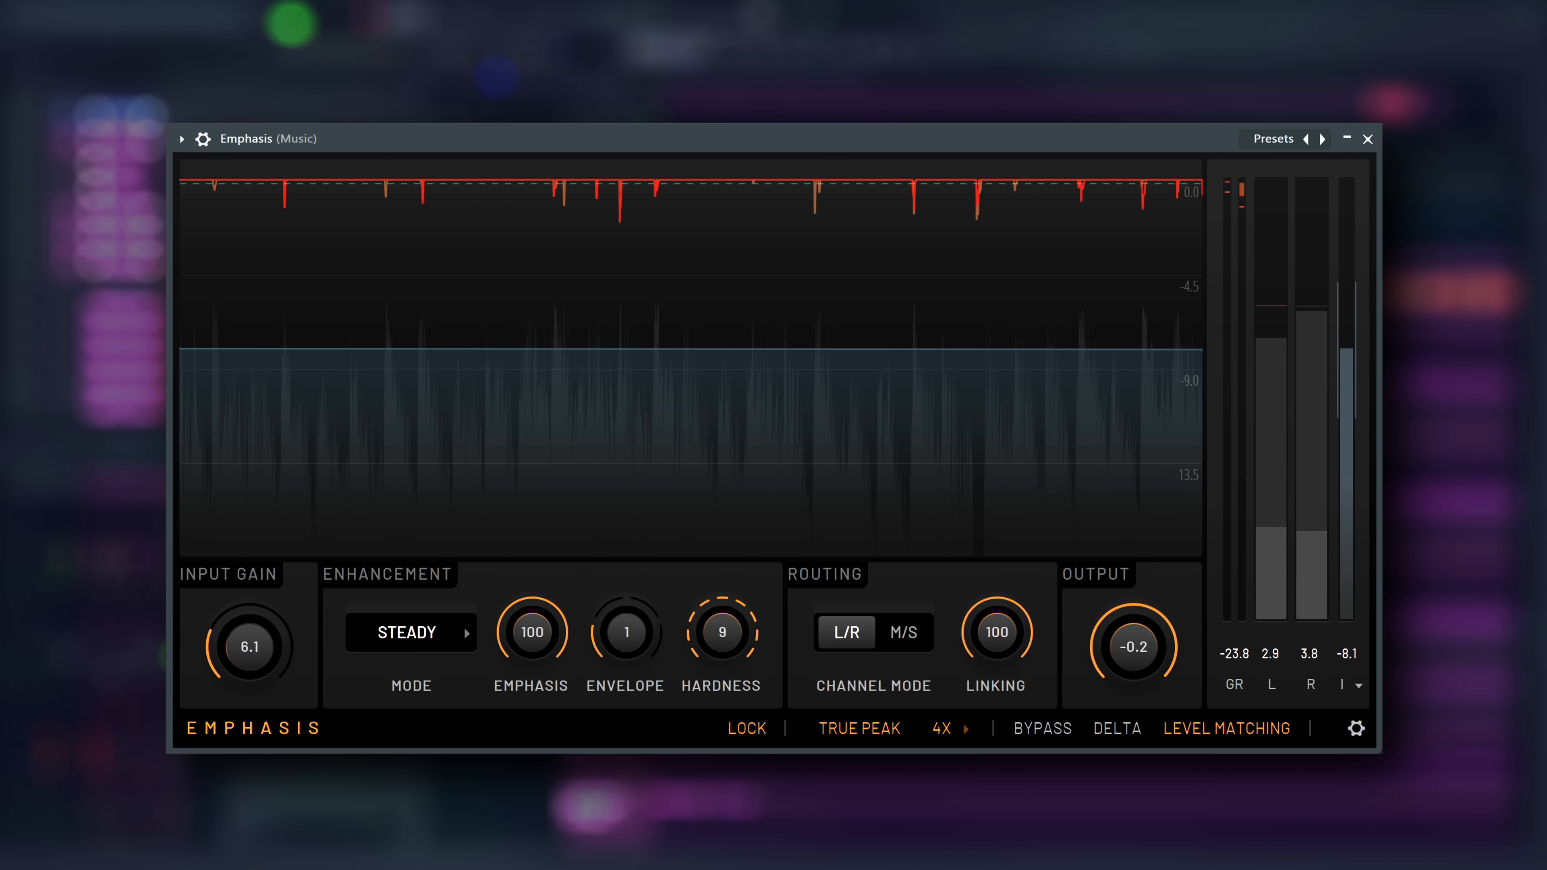